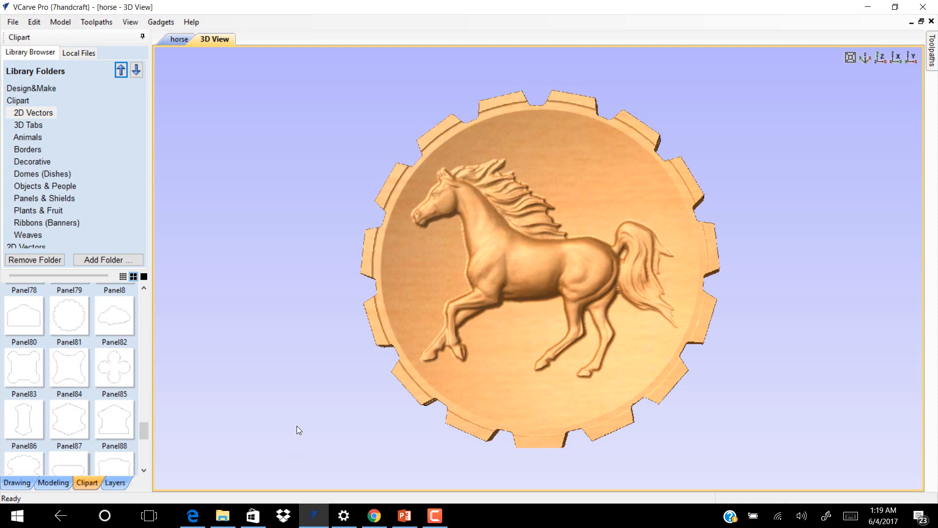
pyautogui.moveTo(307, 389)
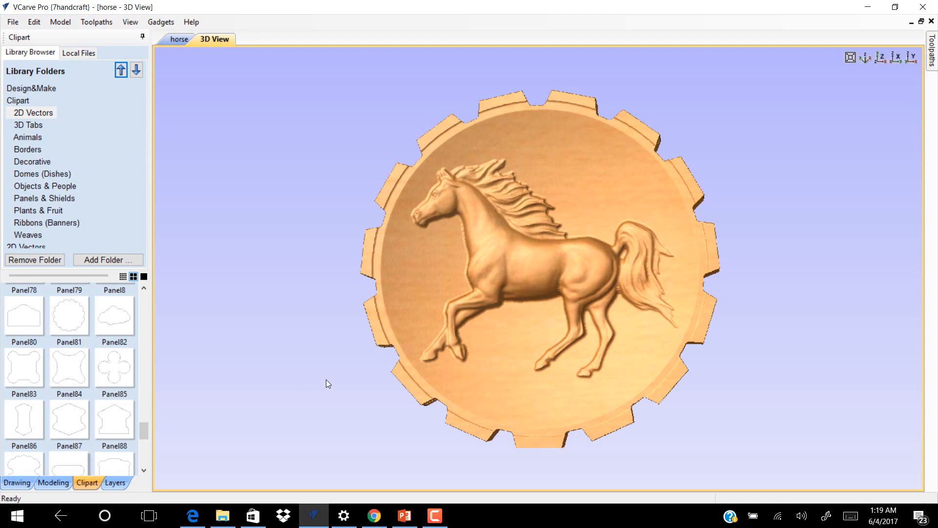
pyautogui.moveTo(518, 233)
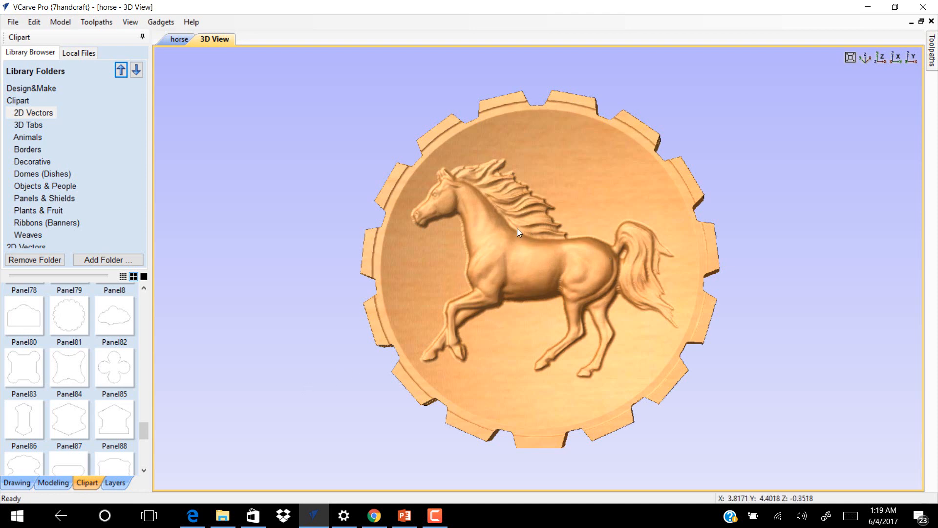
pyautogui.moveTo(597, 120)
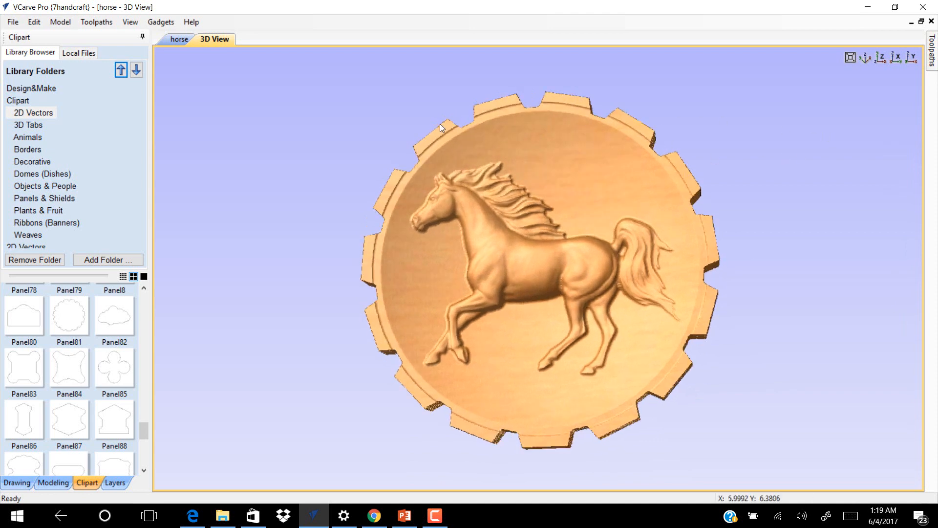
# Start a new job from the File menu after reviewing the horse relief.
pyautogui.click(12, 22)
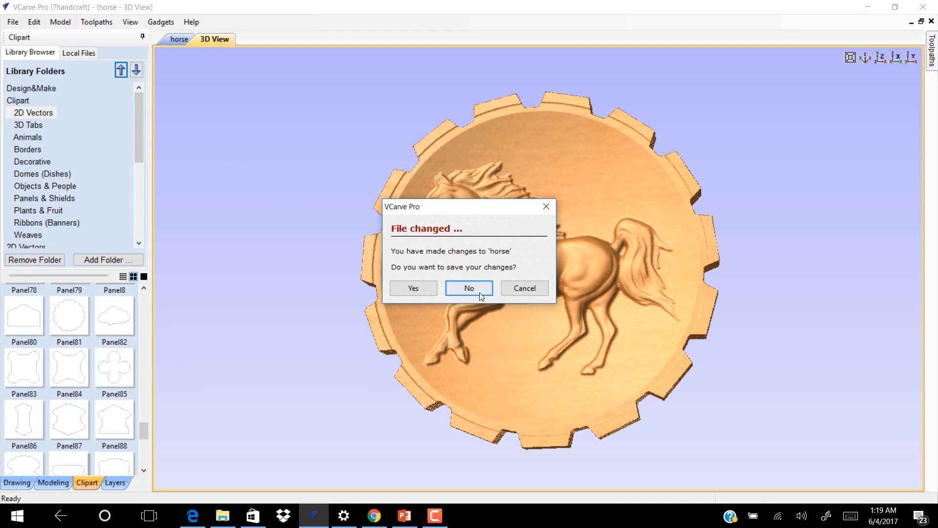
pyautogui.moveTo(476, 292)
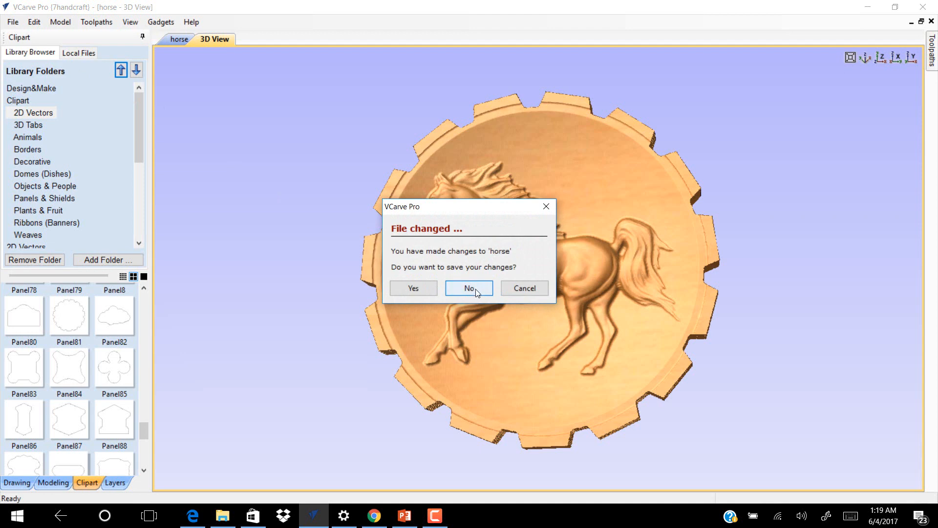
# Discard horse changes and create an 8 x 7.25 x 0.75 in job with bottom-left datum.
pyautogui.click(469, 287)
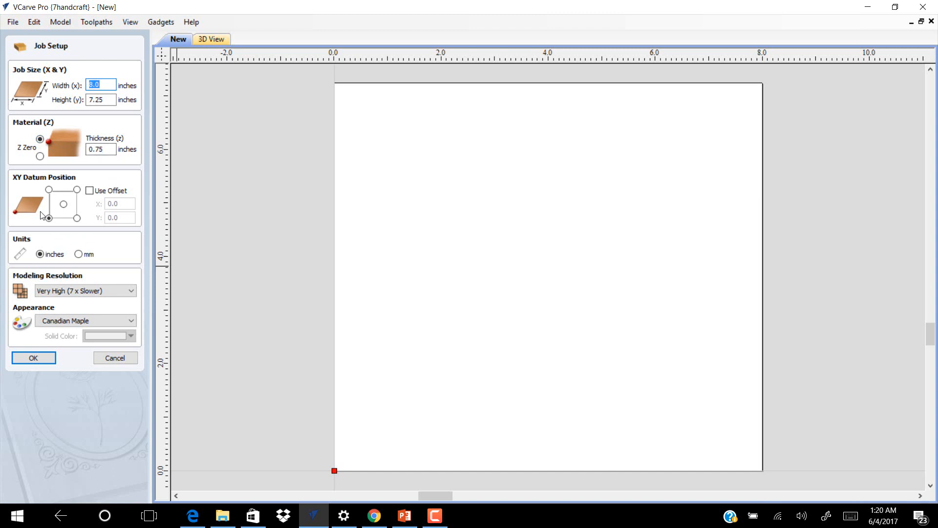
pyautogui.click(48, 218)
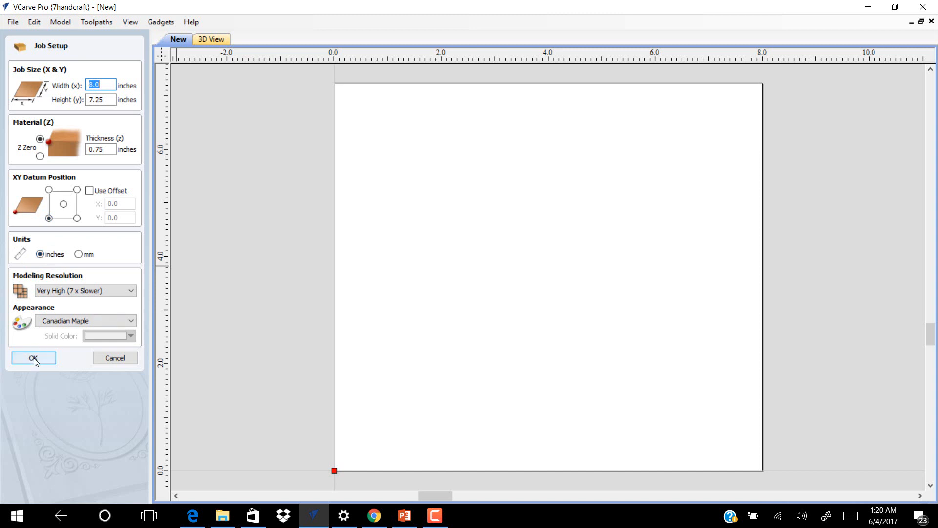
pyautogui.click(33, 357)
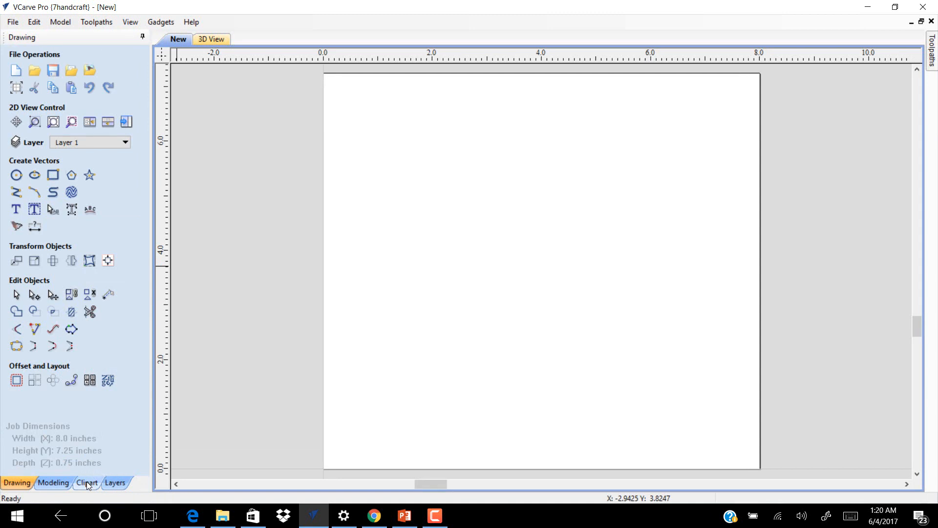
# Add the Cantering horse model from the Animals clipart to the job.
pyautogui.click(86, 483)
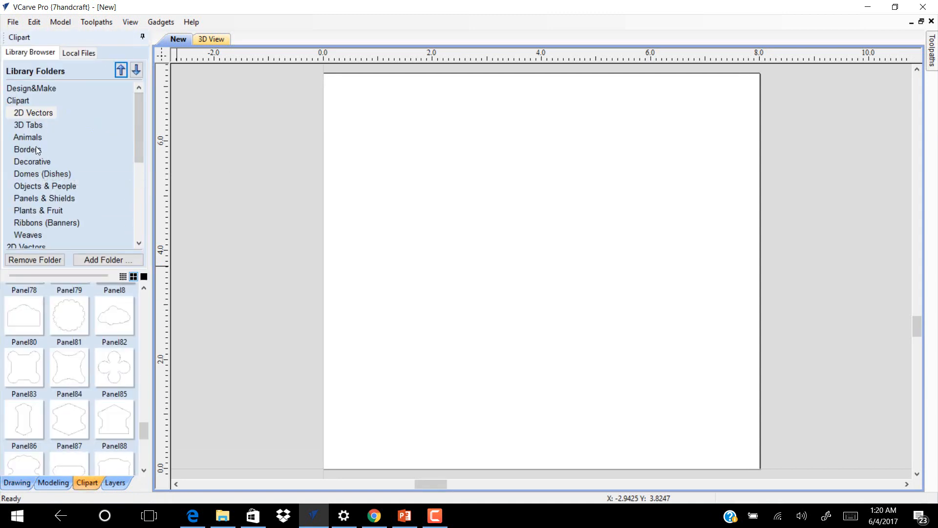
pyautogui.click(27, 137)
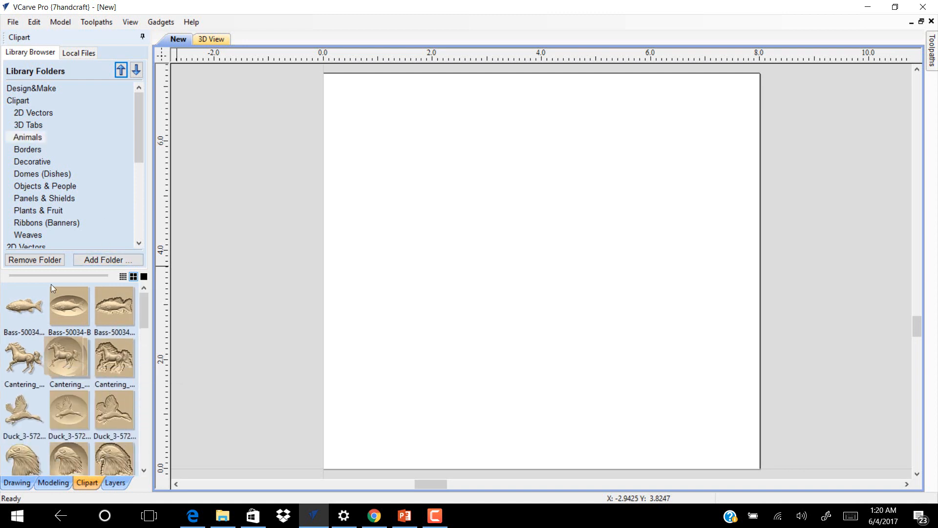
pyautogui.doubleClick(69, 356)
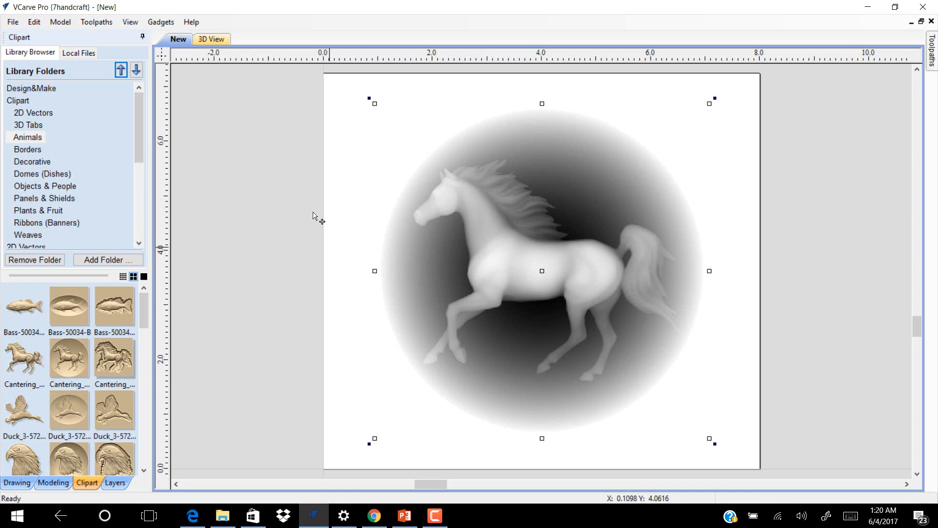
# Preview the horse relief in the 3D View, then return to 2D.
pyautogui.click(210, 39)
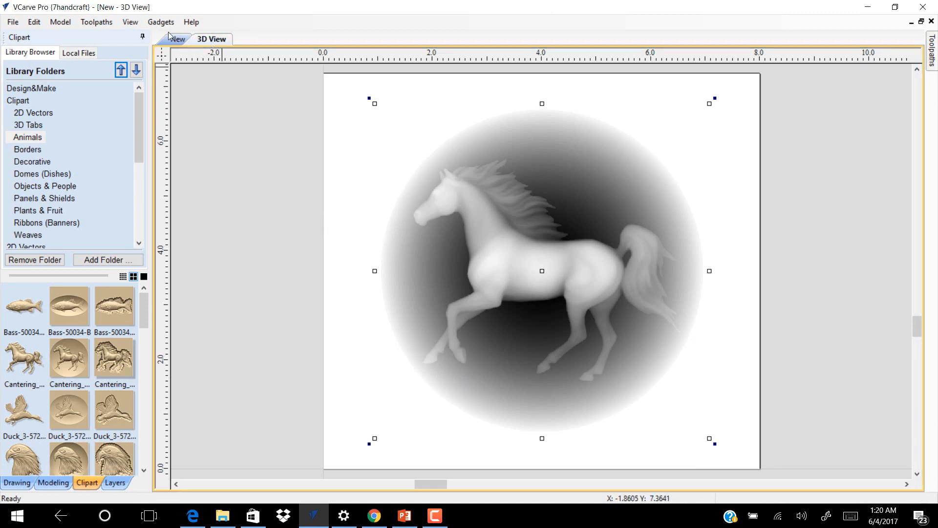
pyautogui.click(210, 39)
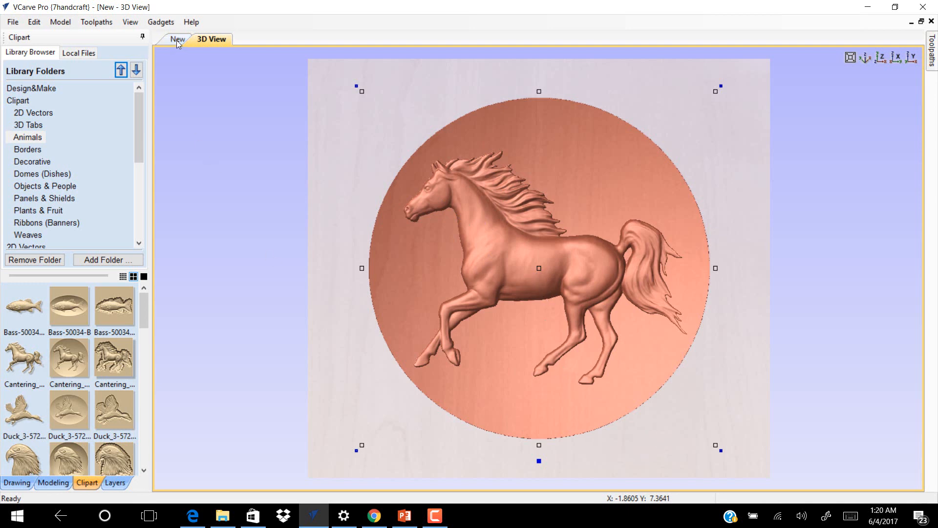
pyautogui.click(177, 39)
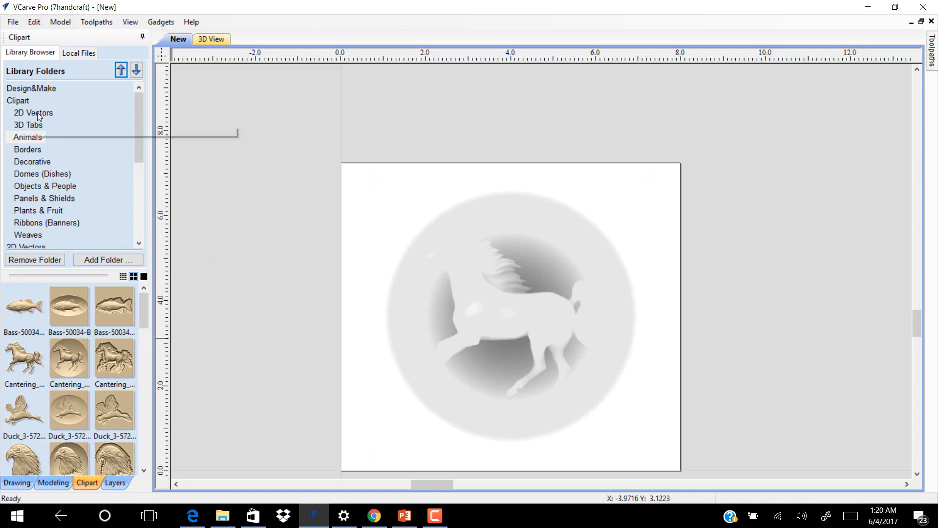
# Add the Panel18 scalloped vector from 2D clipart and scale it around the horse.
pyautogui.click(34, 112)
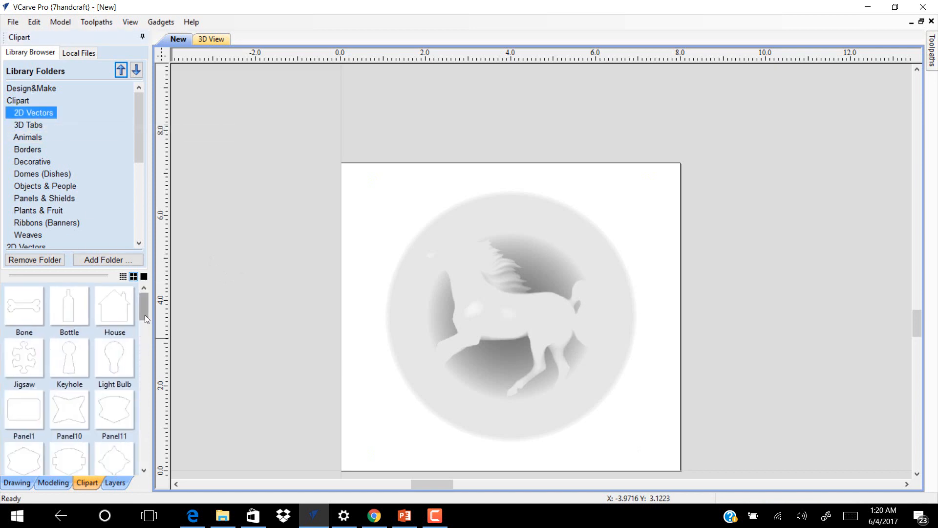
pyautogui.scroll(-3)
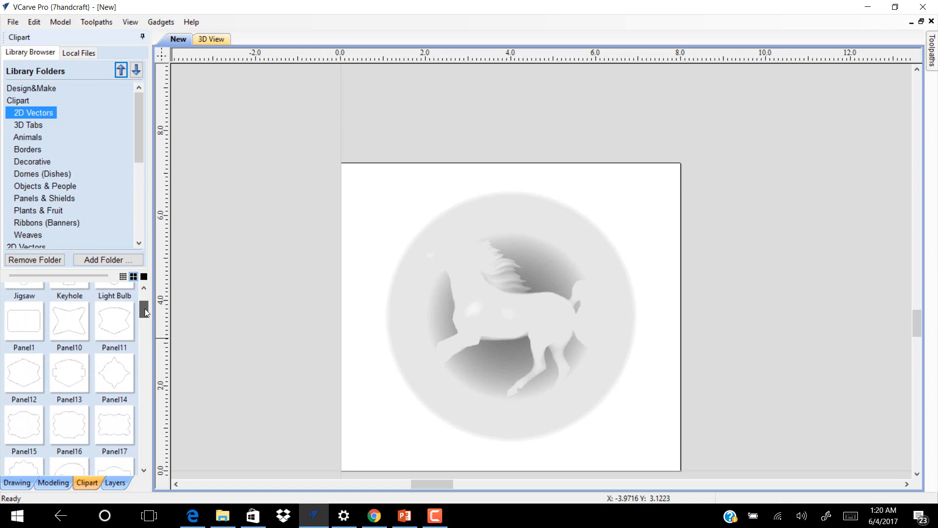
pyautogui.scroll(-3)
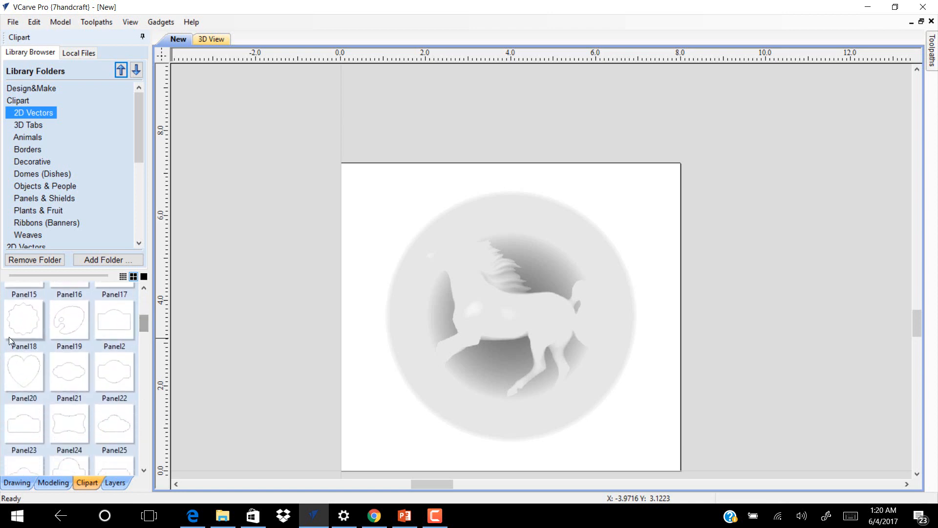
pyautogui.doubleClick(113, 371)
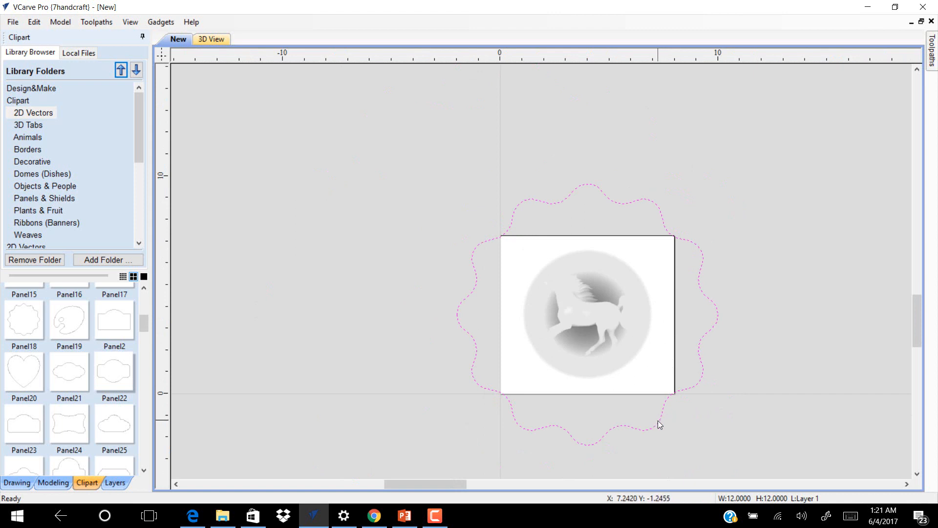
pyautogui.click(586, 314)
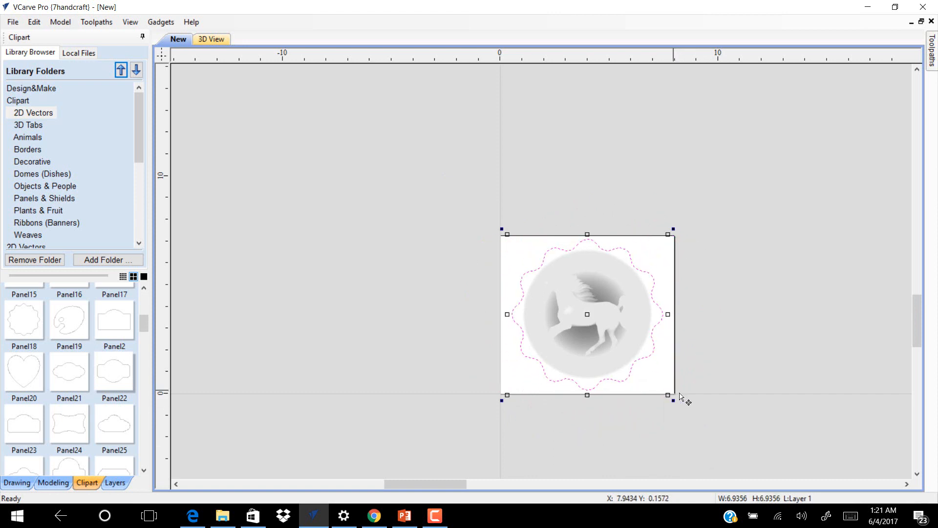
pyautogui.moveTo(728, 418)
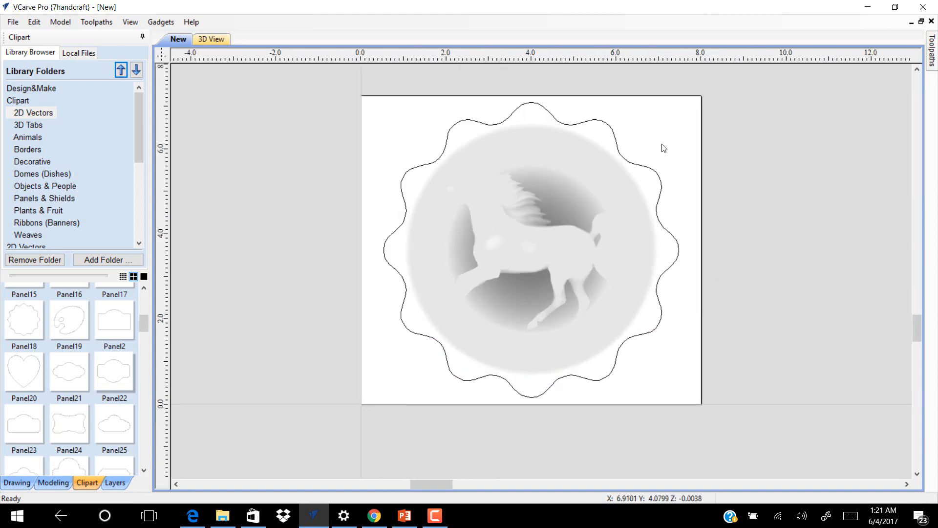
pyautogui.moveTo(411, 309)
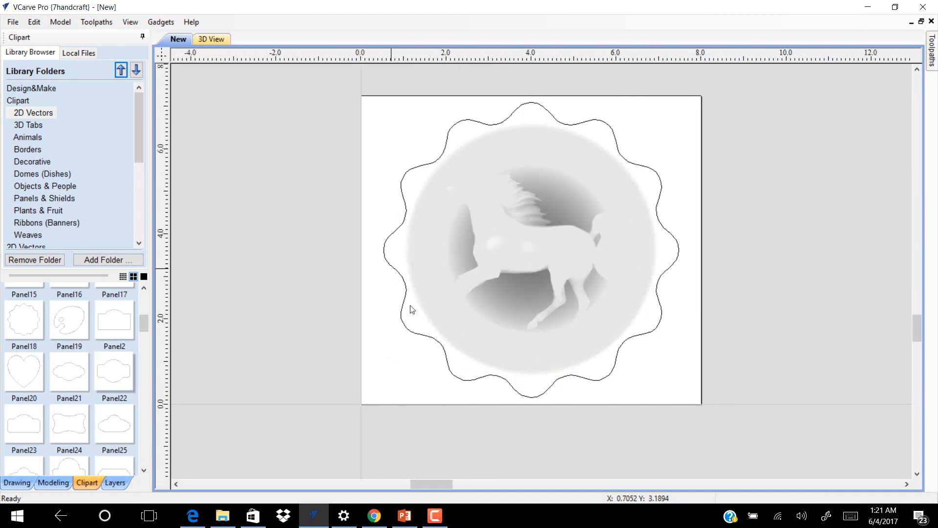
pyautogui.moveTo(642, 306)
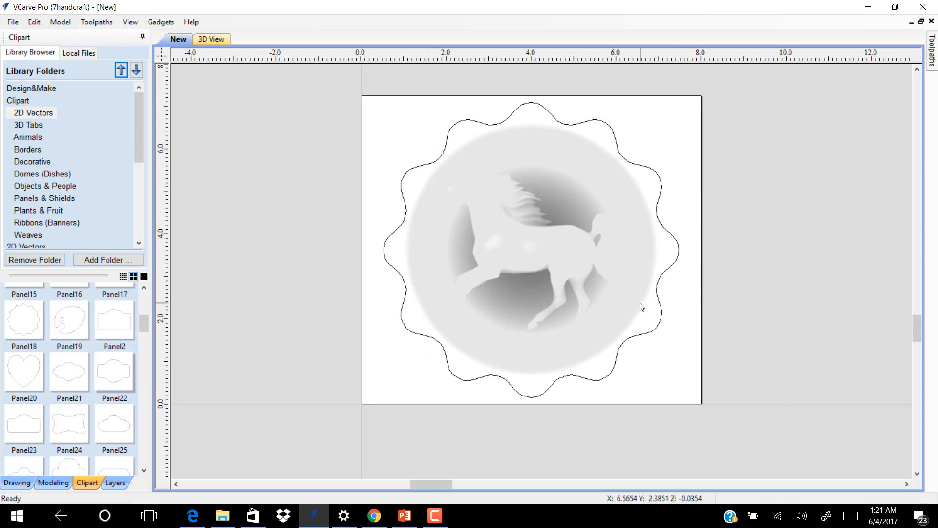
pyautogui.moveTo(306, 178)
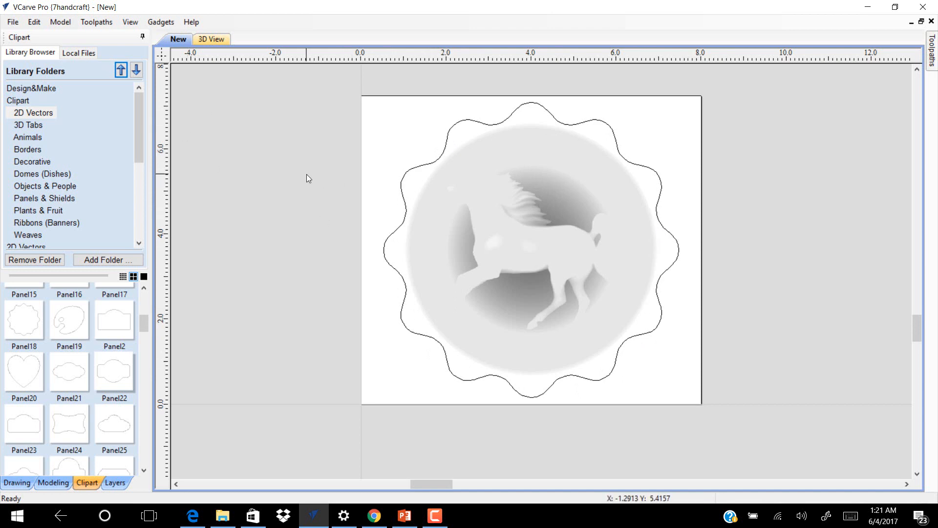
pyautogui.click(211, 39)
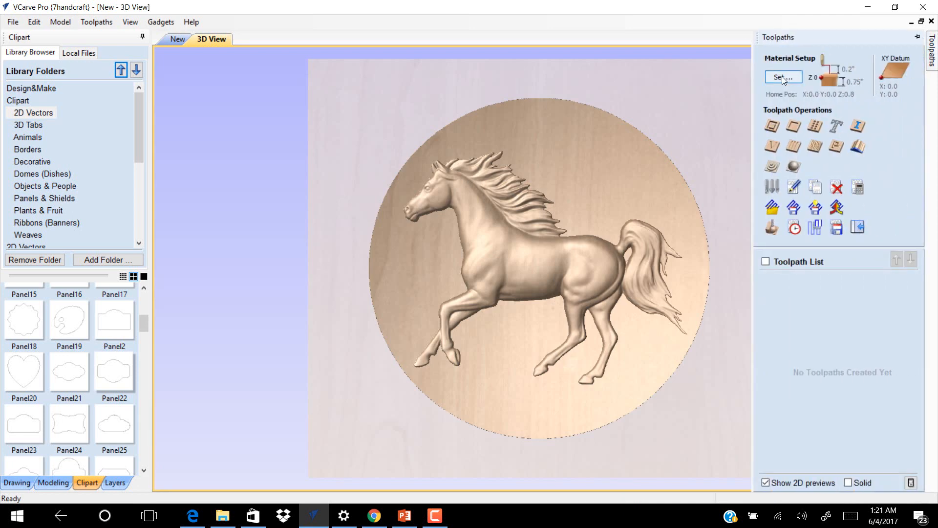
# Set the relief model height to 0.5 inches in Material Setup.
pyautogui.click(782, 78)
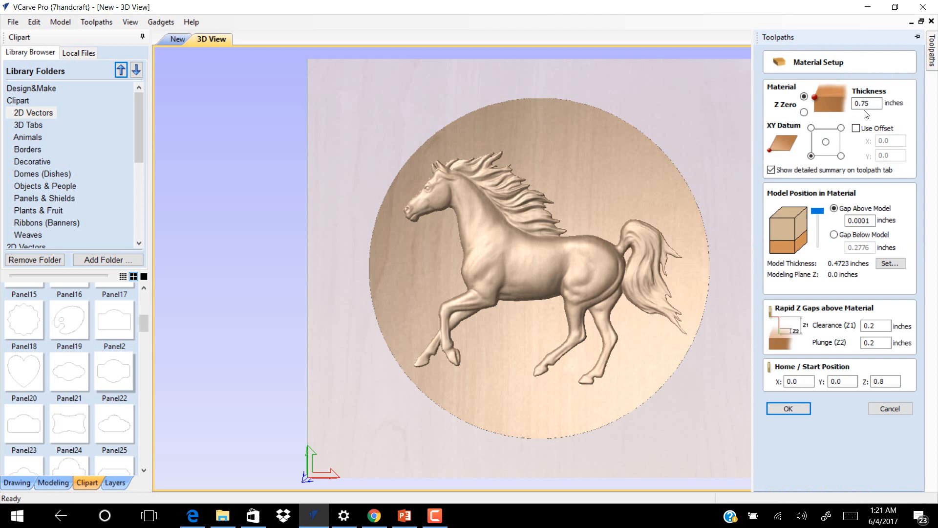
pyautogui.moveTo(838, 244)
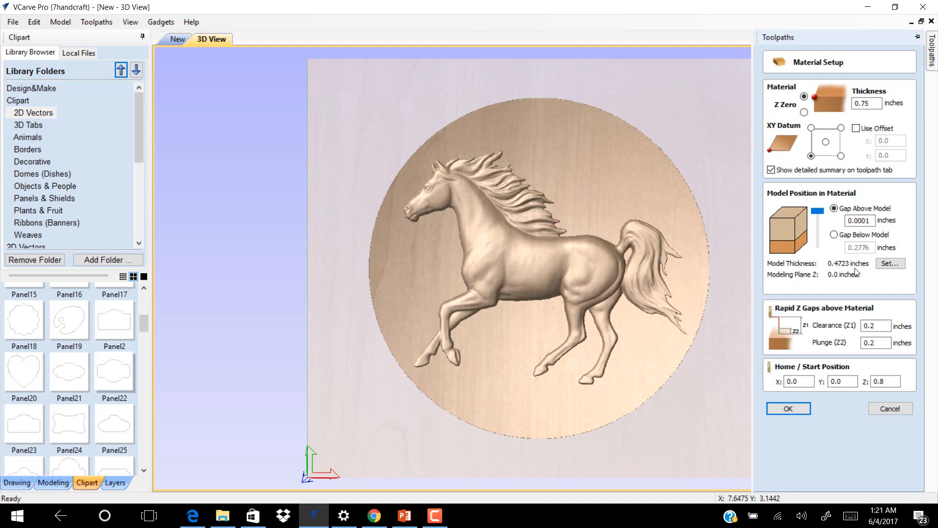
pyautogui.click(890, 263)
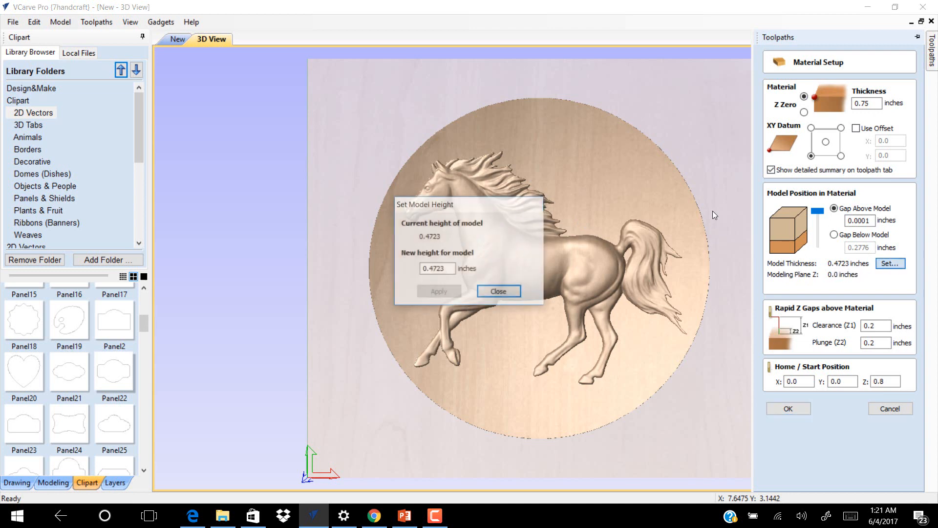
pyautogui.tripleClick(436, 269)
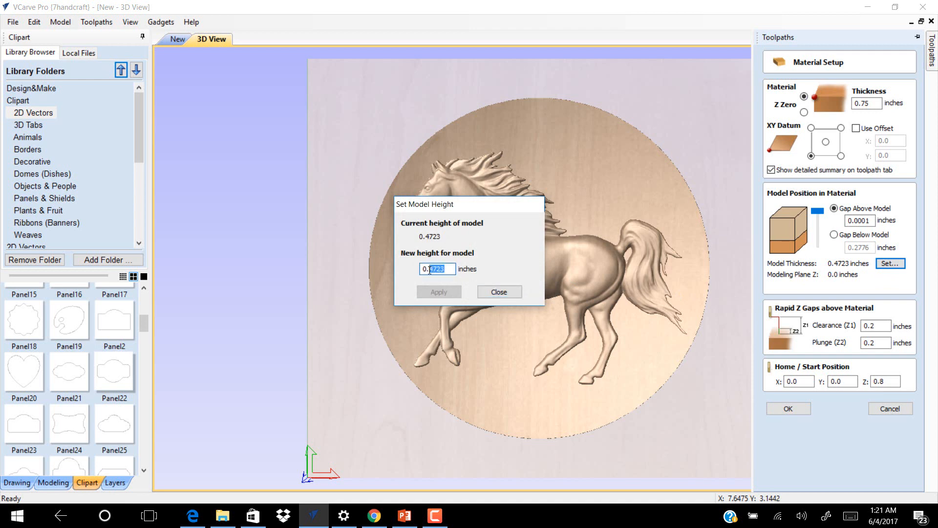
pyautogui.write('0.5')
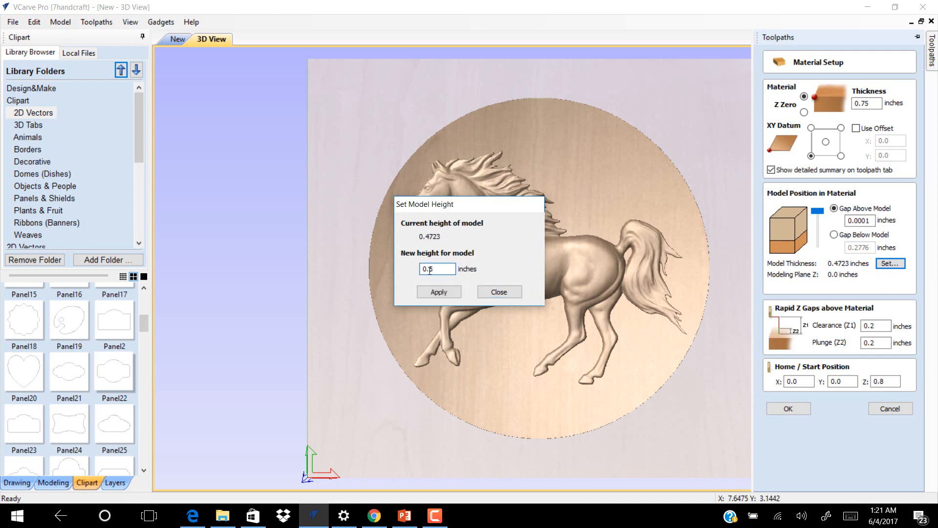
pyautogui.click(439, 293)
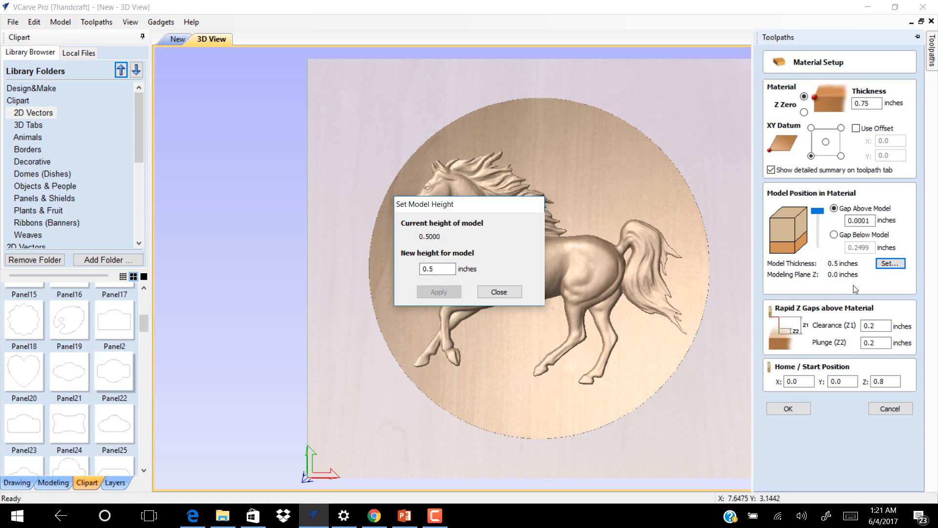
pyautogui.moveTo(835, 276)
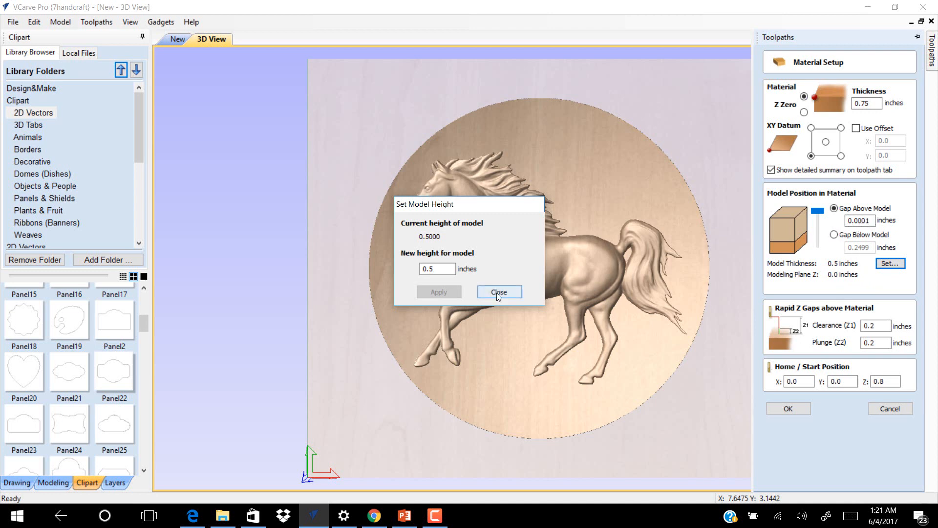
# Set a 0.025-inch gap above the model and confirm the material setup.
pyautogui.click(498, 291)
pyautogui.write('0.025')
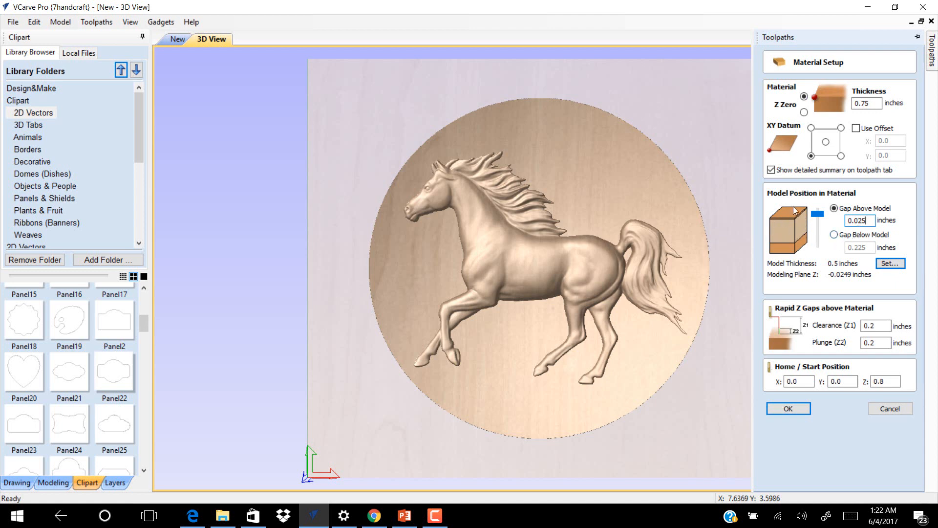
pyautogui.moveTo(860, 319)
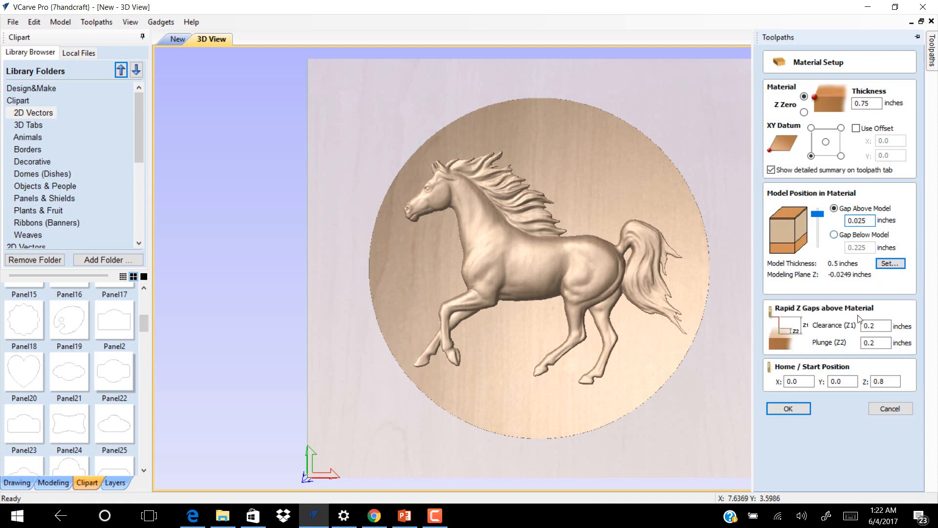
pyautogui.moveTo(788, 408)
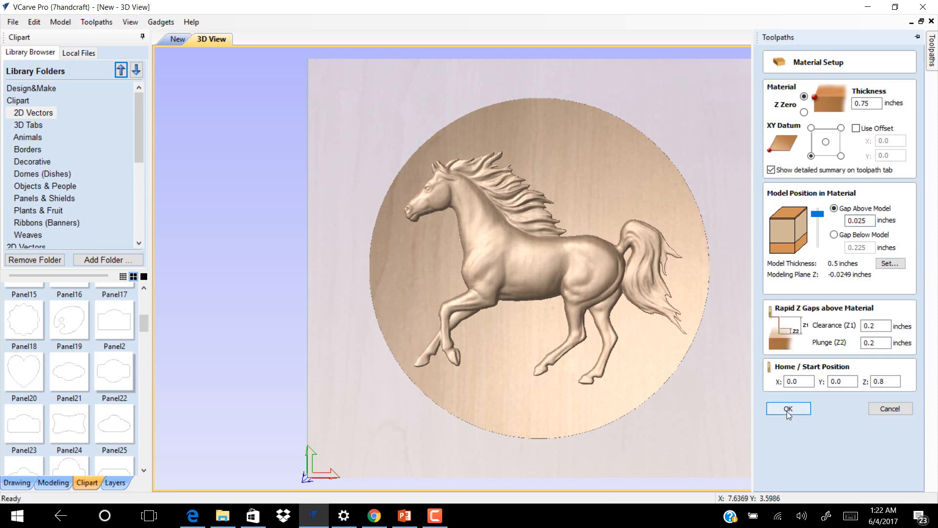
pyautogui.click(787, 408)
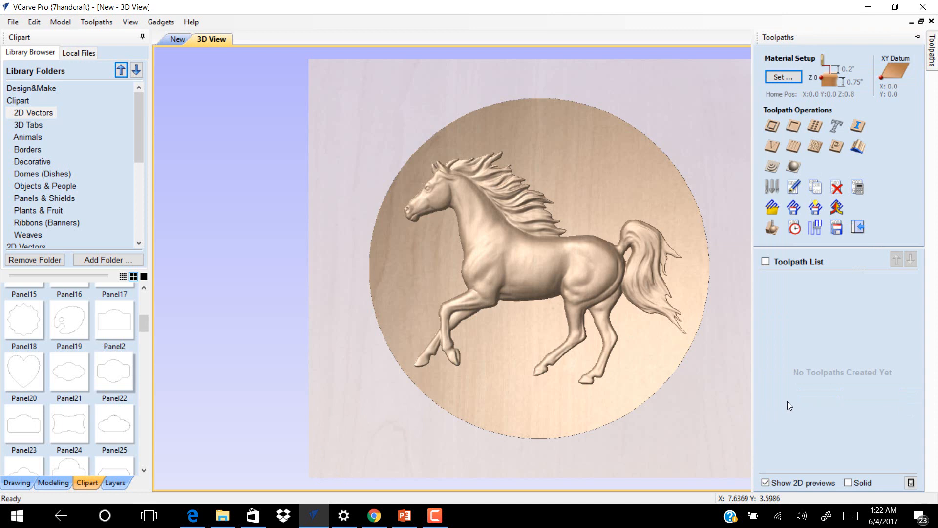
pyautogui.moveTo(794, 166)
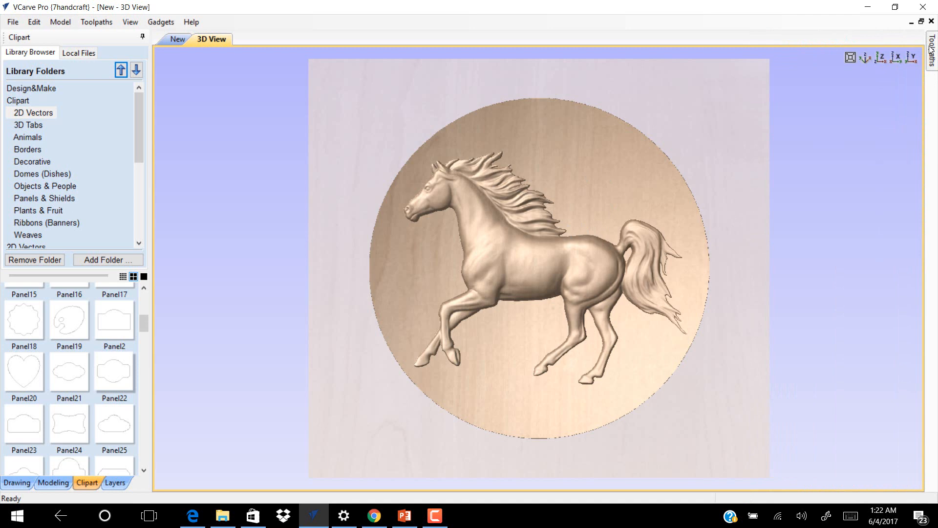
pyautogui.click(927, 57)
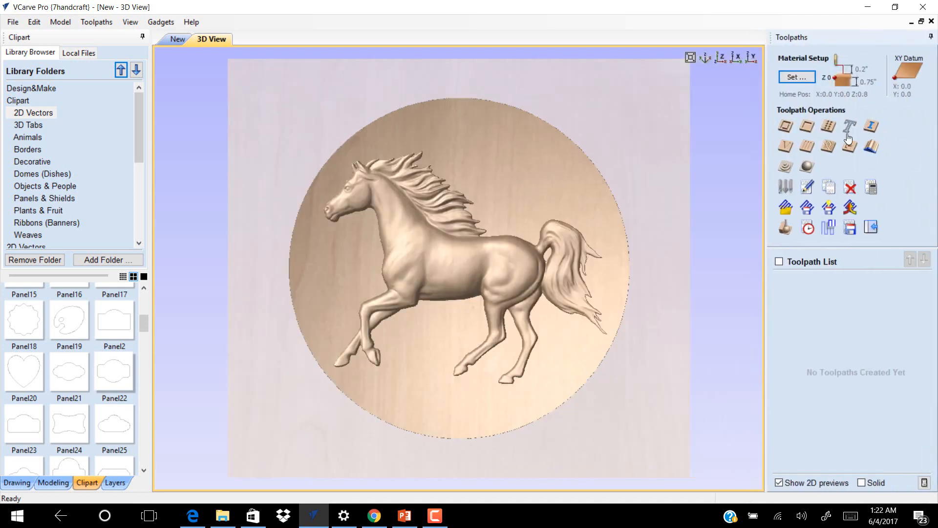
pyautogui.moveTo(807, 166)
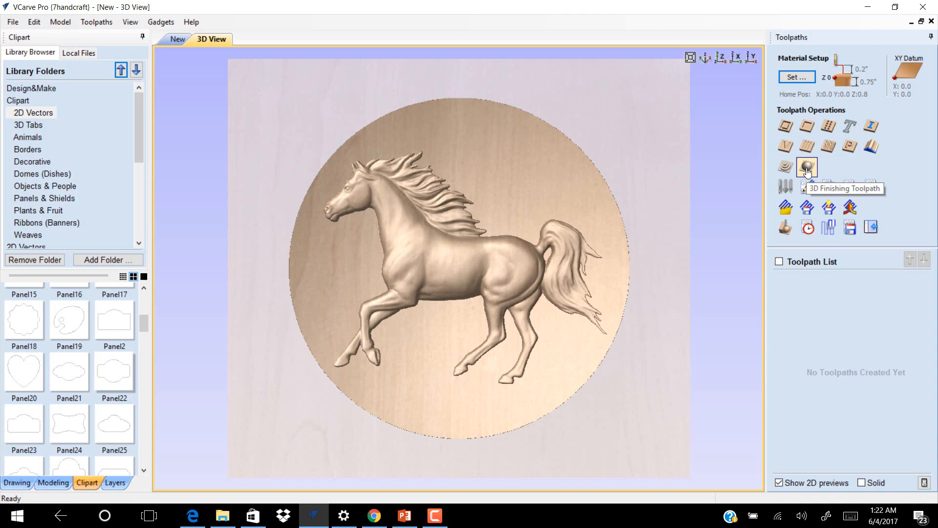
# Calculate a 3D raster finish toolpath with 0.0 boundary offset and 90-degree angle.
pyautogui.click(807, 166)
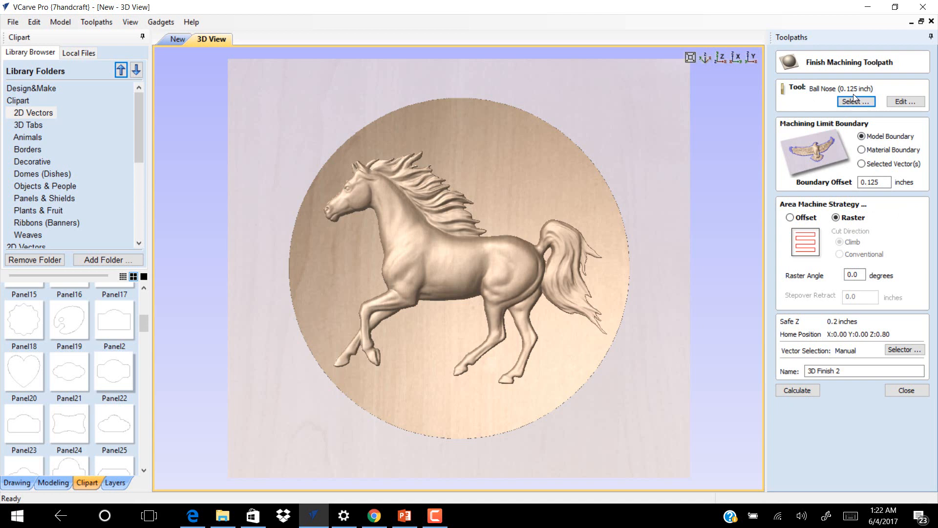
pyautogui.moveTo(892, 157)
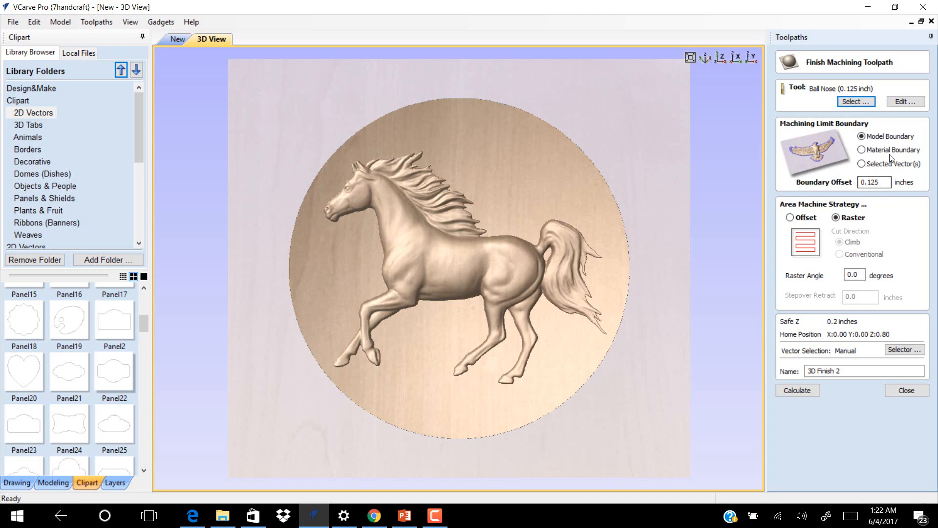
pyautogui.moveTo(905, 145)
pyautogui.write('0')
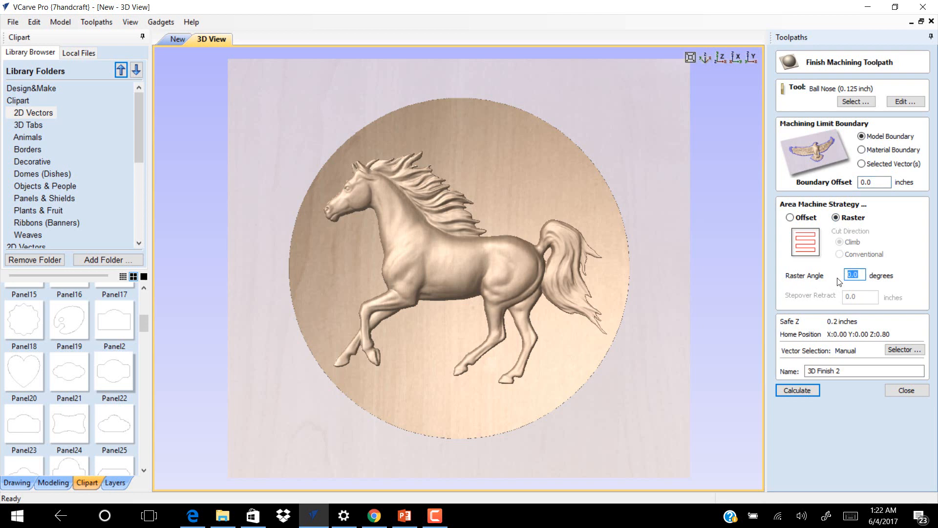
pyautogui.write('90')
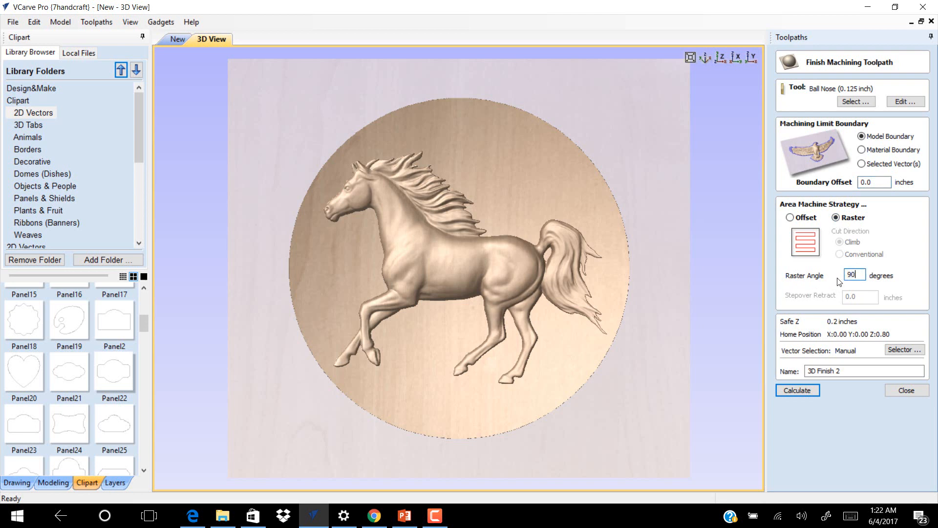
pyautogui.click(797, 390)
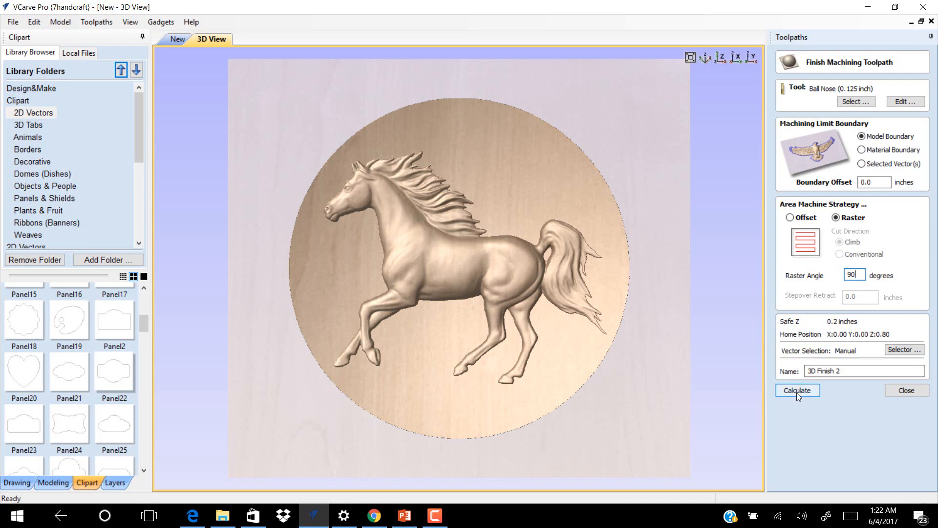
pyautogui.click(797, 390)
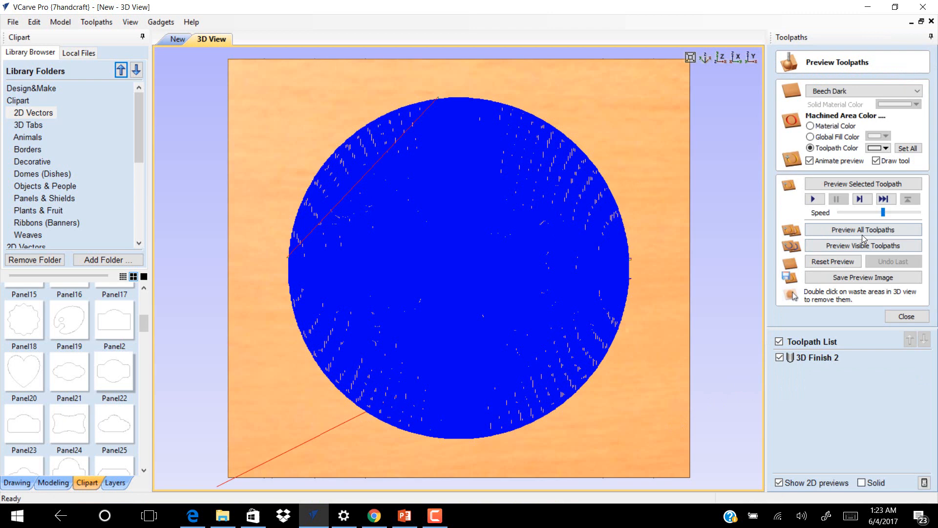
# Preview the 3D Finish 2 horse carving in wood, then close the preview.
pyautogui.click(862, 229)
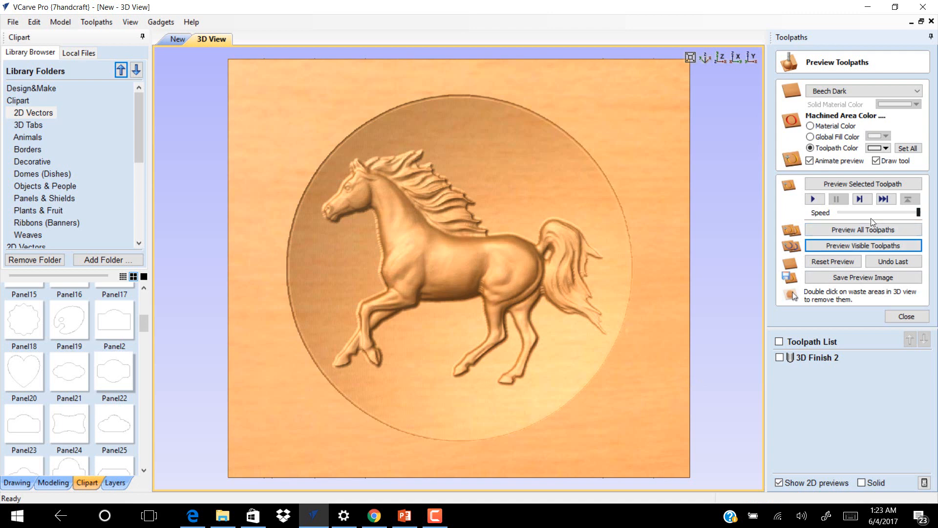
pyautogui.moveTo(855, 224)
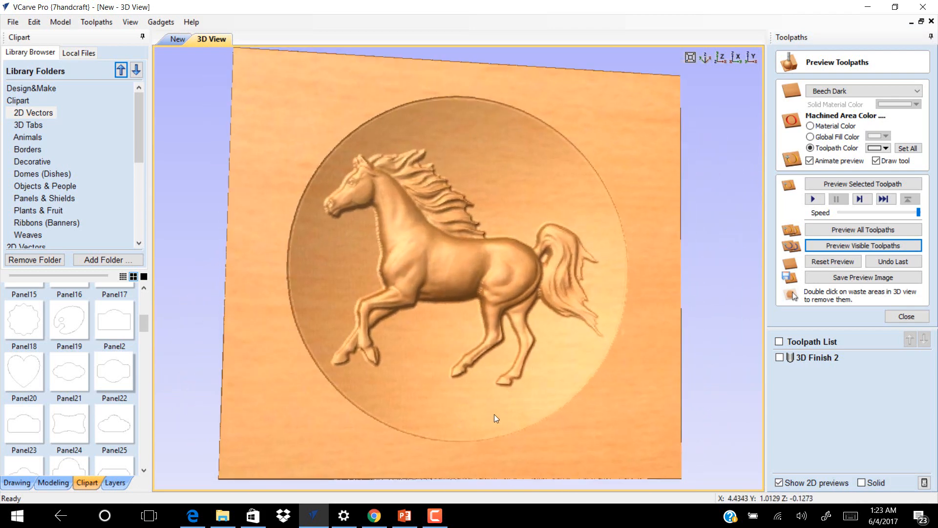
pyautogui.click(906, 316)
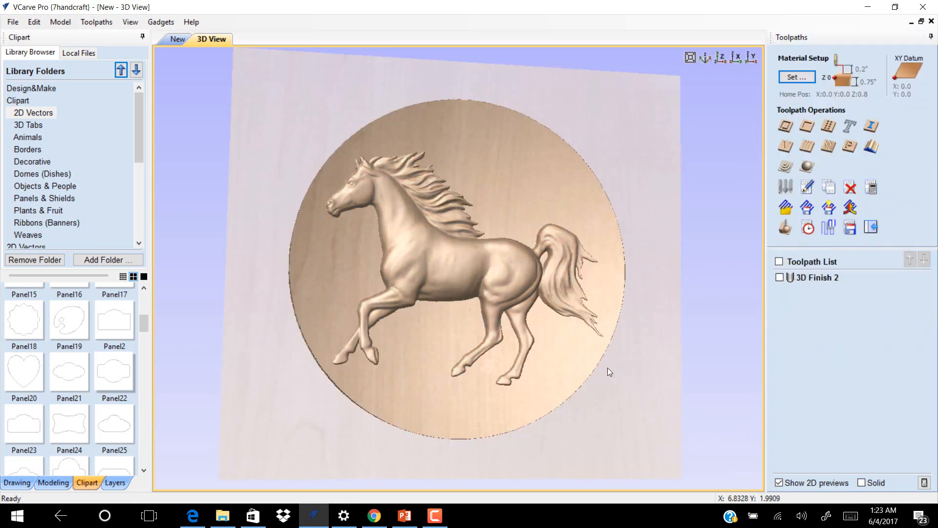
# Select the wavy border outline and start a profile toolpath for it.
pyautogui.click(177, 39)
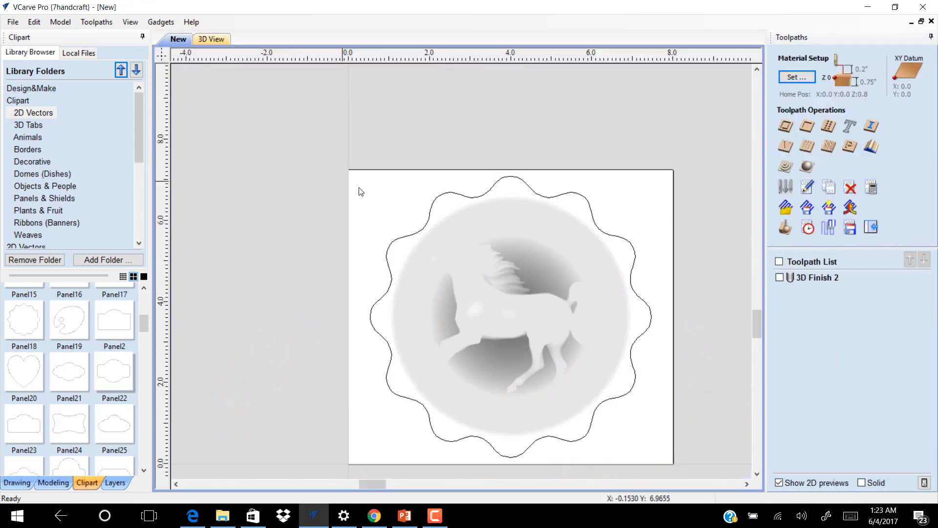
pyautogui.click(556, 334)
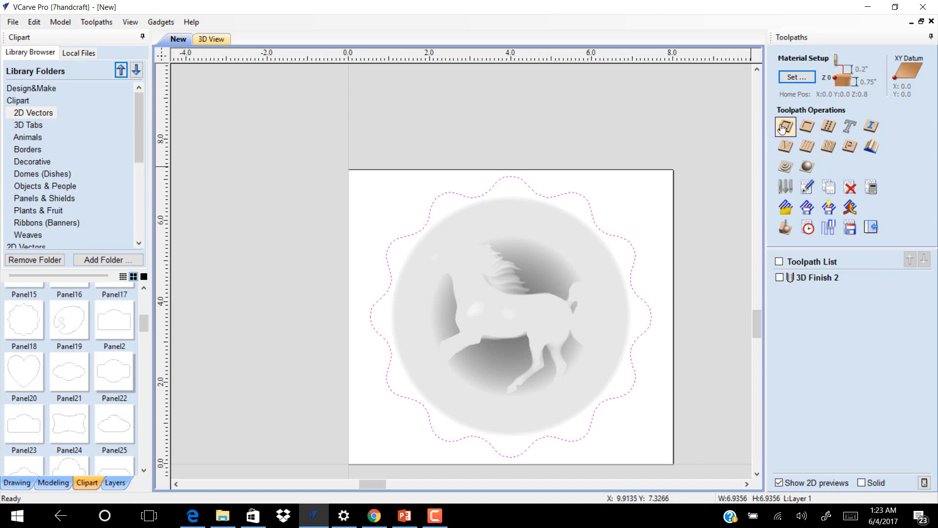
pyautogui.click(784, 126)
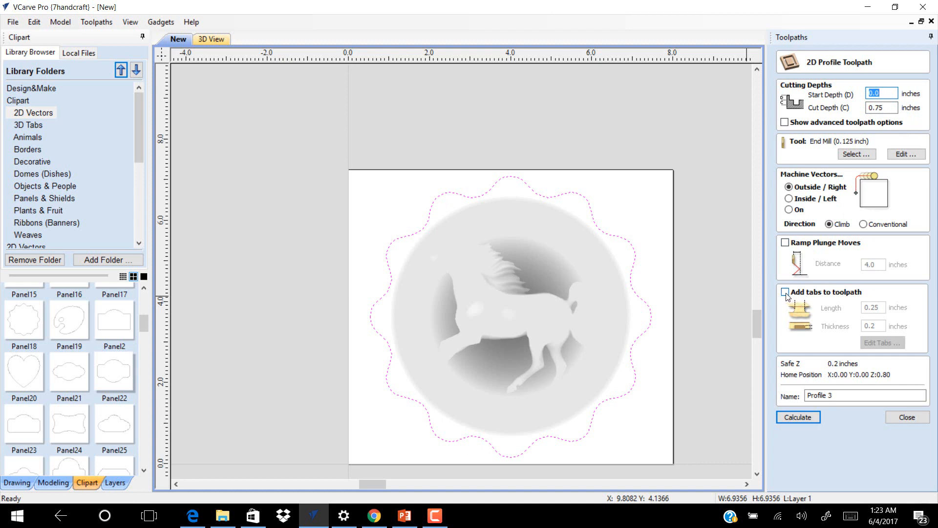
# Enable holding tabs and place six evenly spaced tabs around the outline.
pyautogui.click(785, 292)
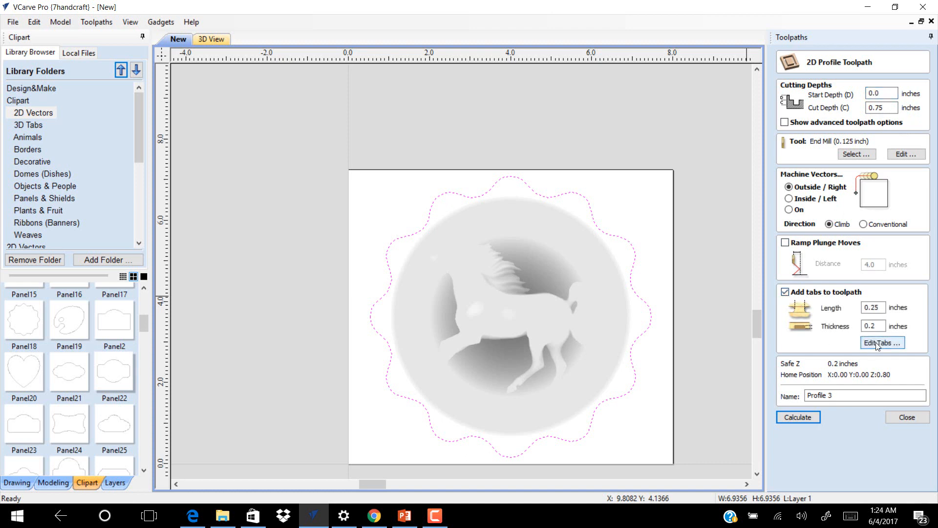
pyautogui.click(880, 342)
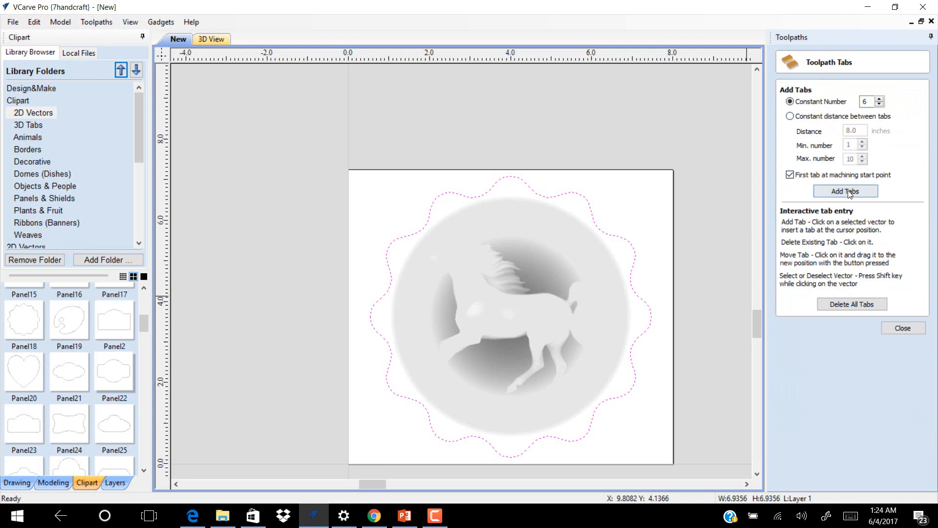
pyautogui.click(845, 191)
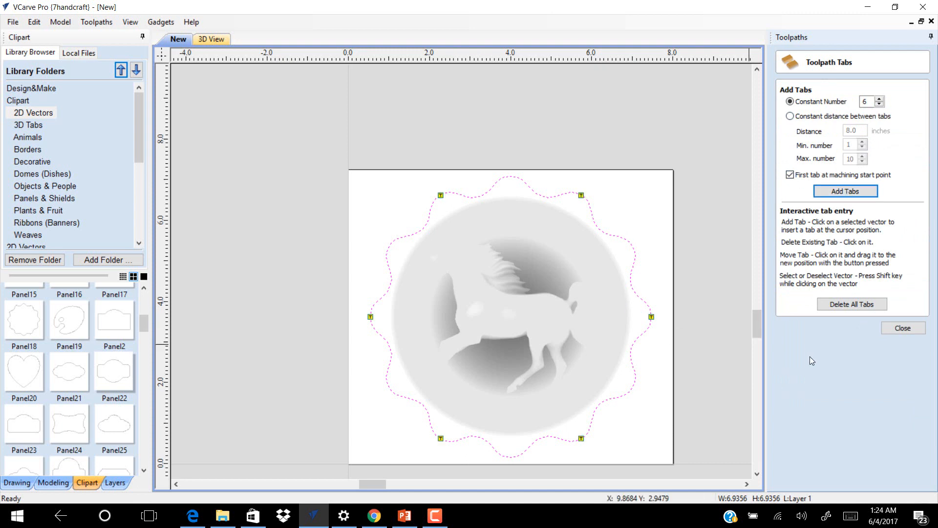
pyautogui.moveTo(903, 328)
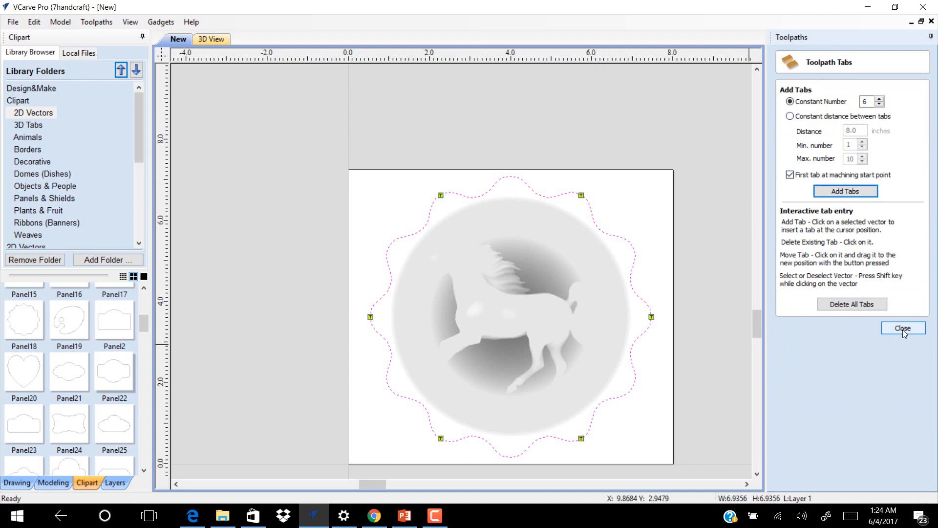
pyautogui.click(902, 328)
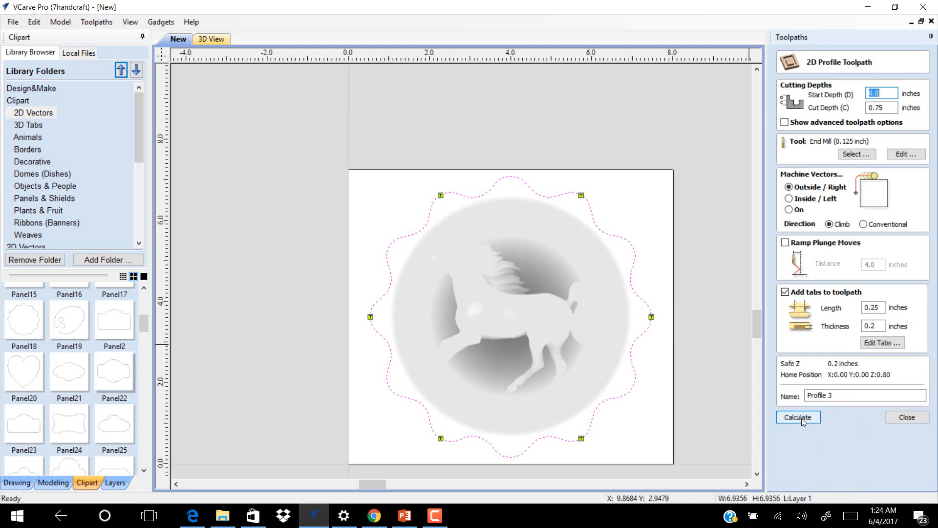
# Calculate and preview the tabbed Profile 3 cut-out, then select 3D Finish 2.
pyautogui.click(797, 417)
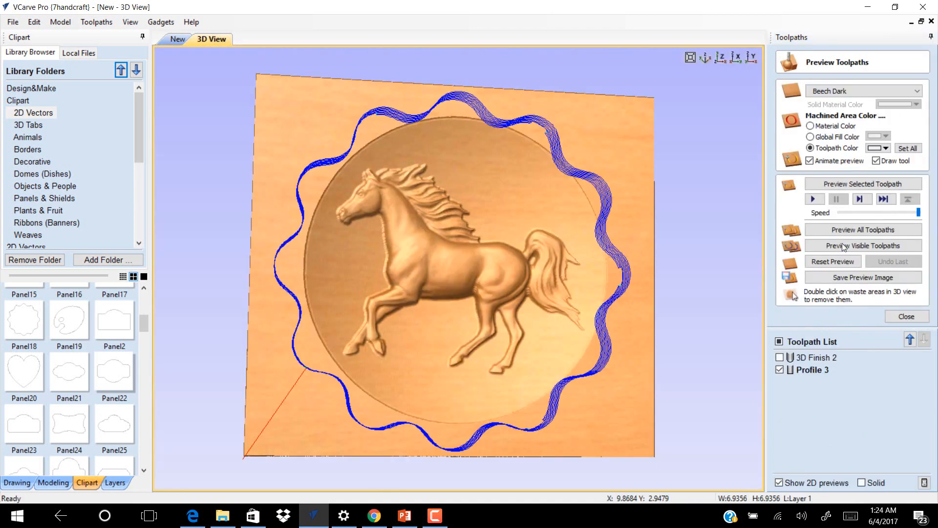
pyautogui.click(862, 246)
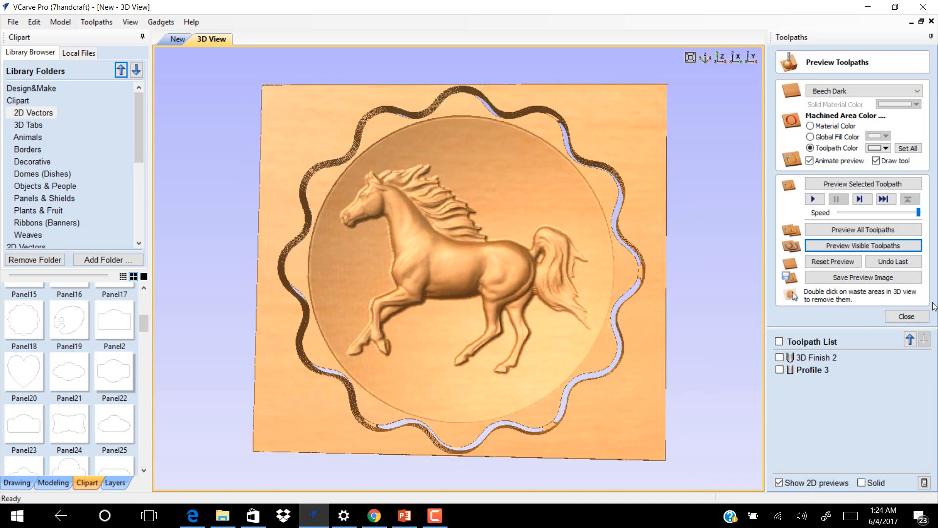
pyautogui.click(905, 316)
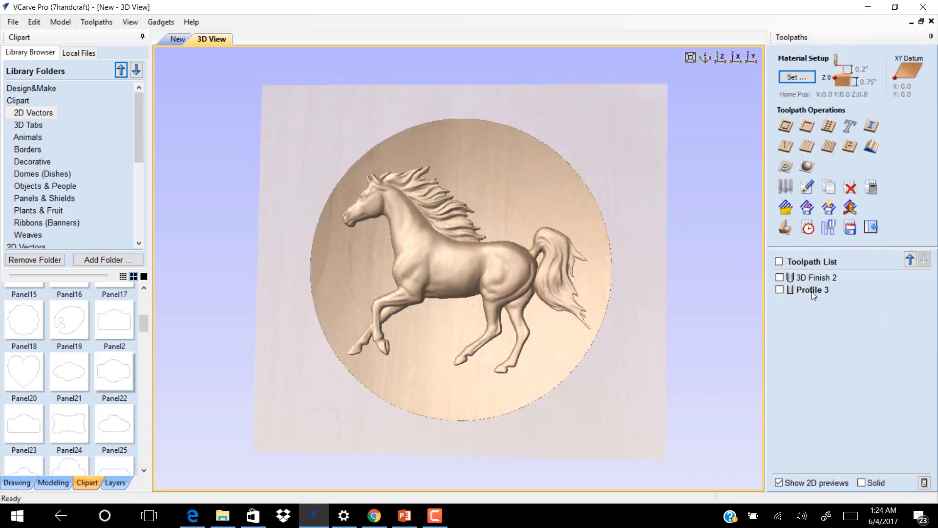
pyautogui.moveTo(812, 290)
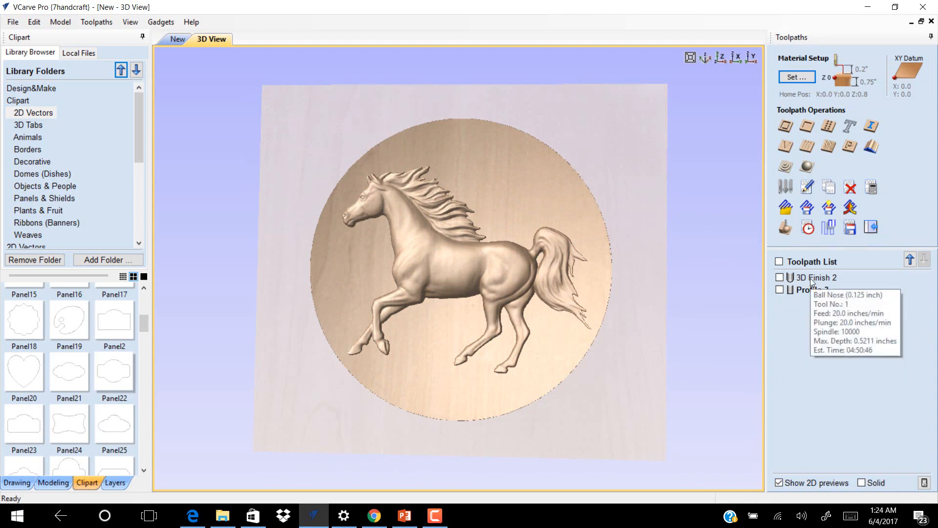
pyautogui.click(817, 277)
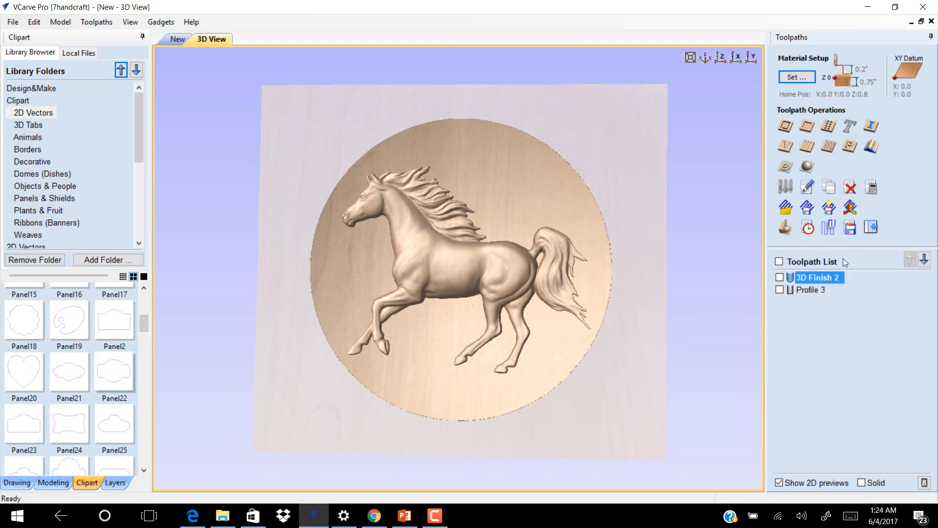
# Save the 3D Finish 2 toolpath as '3D Finish 3.gcode' without replacing the existing file.
pyautogui.click(849, 227)
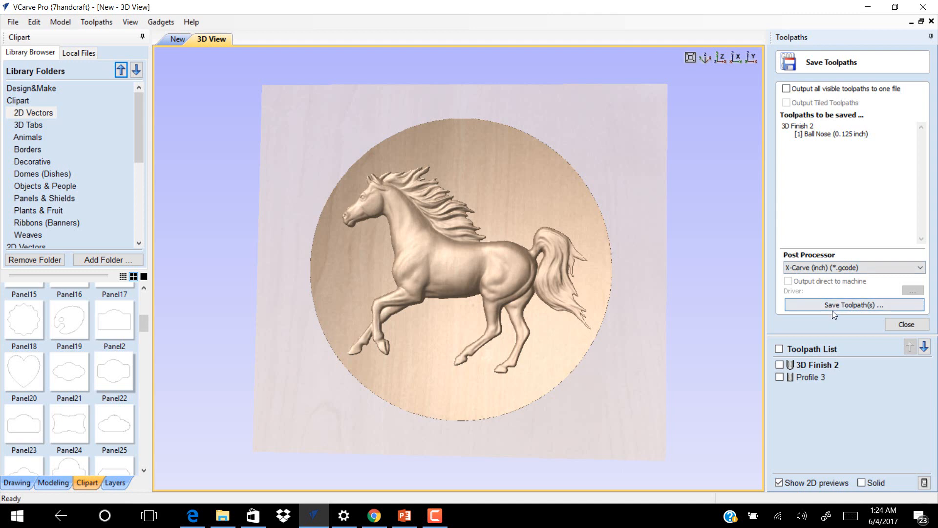
pyautogui.moveTo(671, 248)
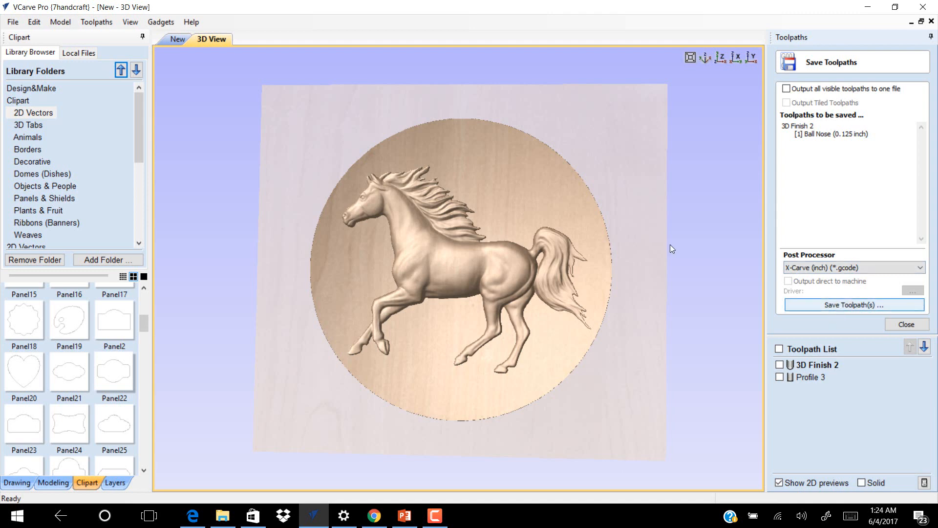
pyautogui.click(853, 305)
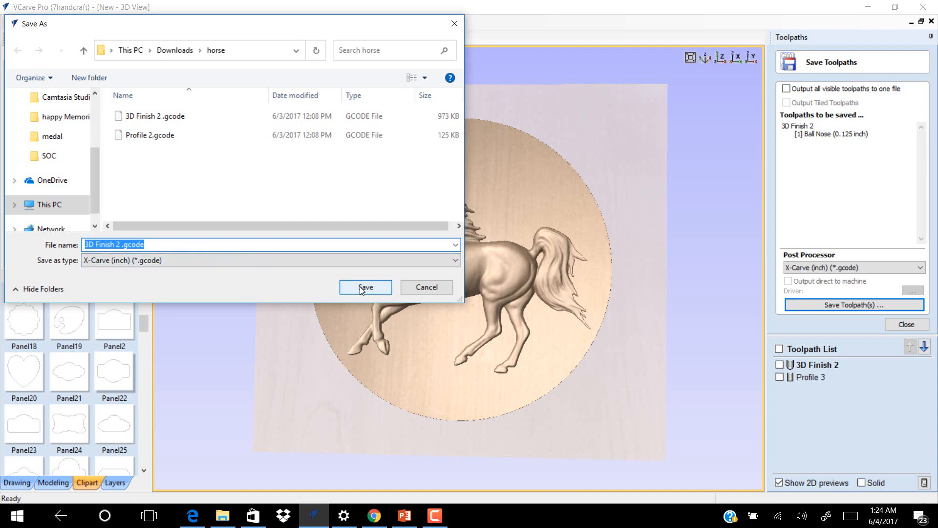
pyautogui.click(365, 287)
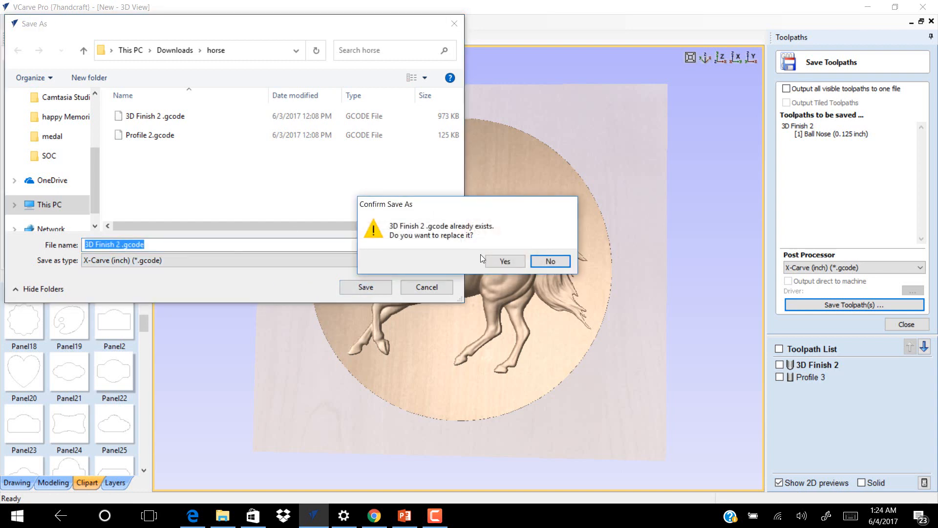
pyautogui.click(549, 261)
pyautogui.write('3')
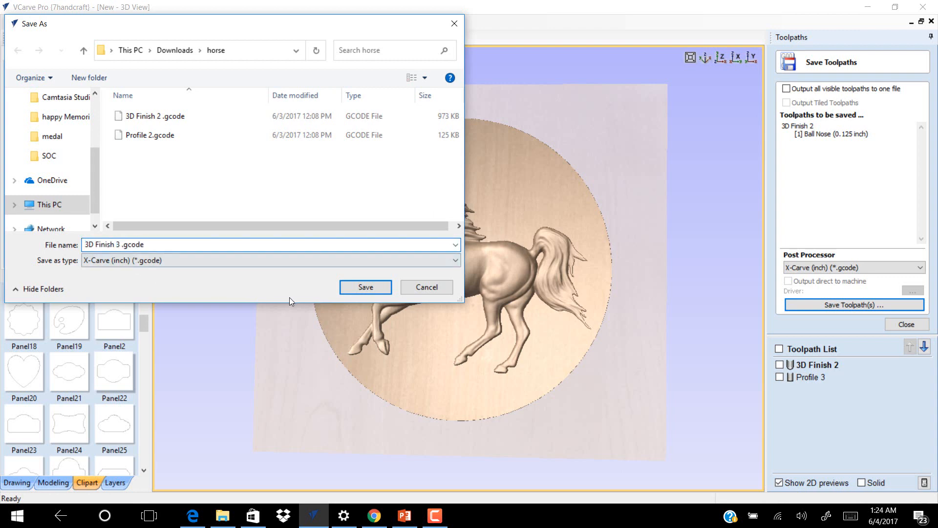
pyautogui.click(365, 287)
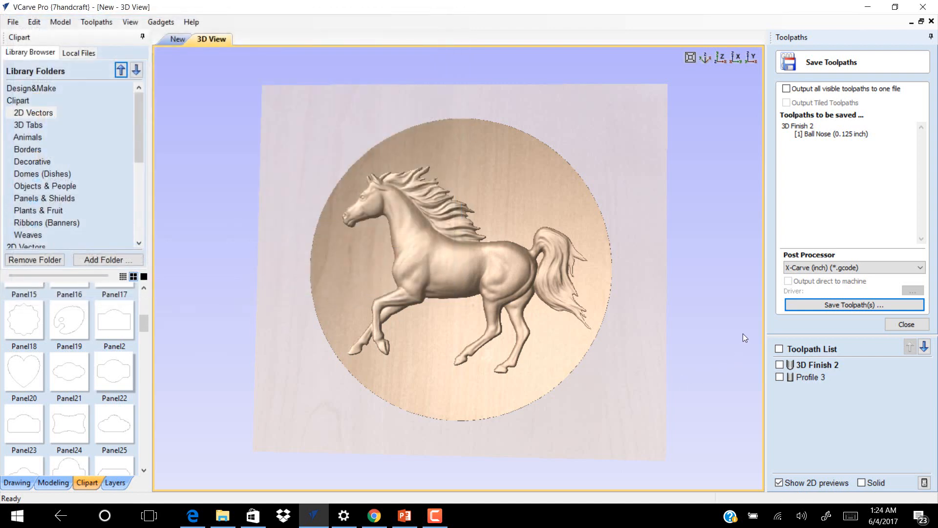
# Save the Profile 3 toolpath as Profile 3.gcode in the horse folder.
pyautogui.click(812, 377)
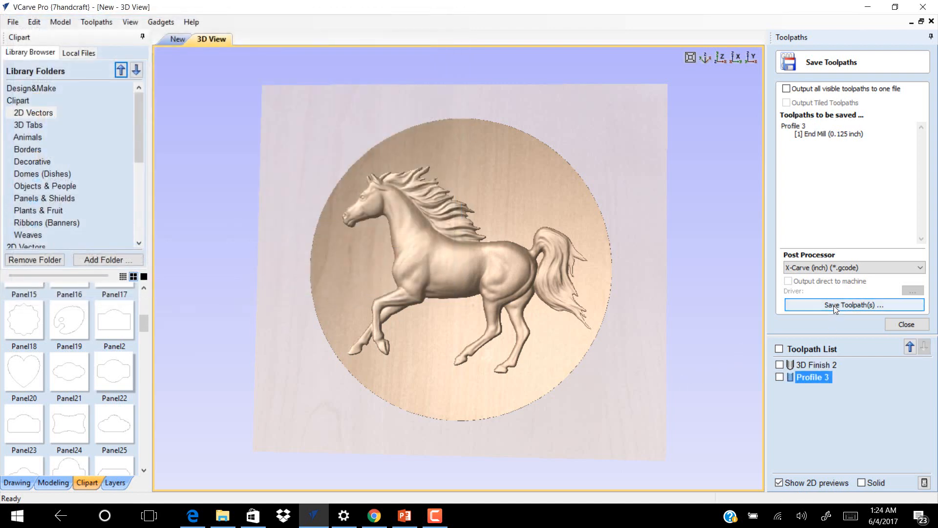
pyautogui.click(852, 305)
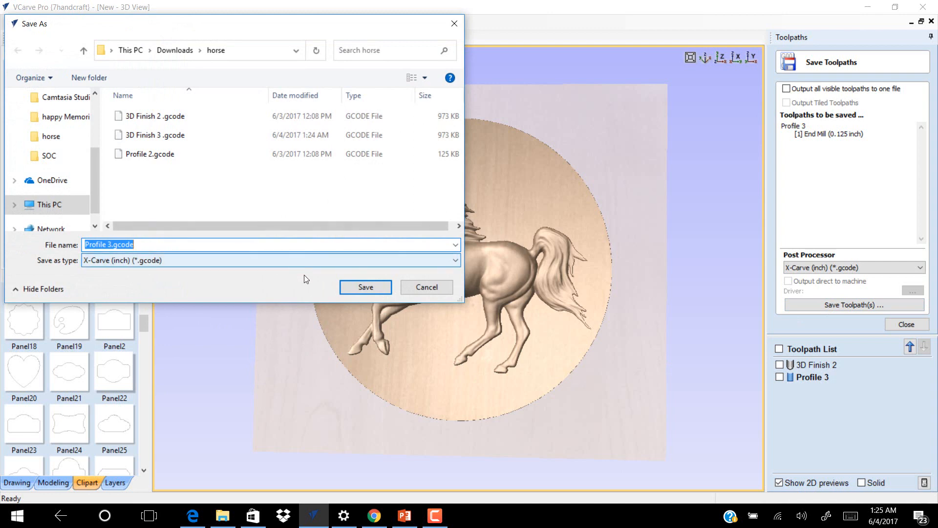
pyautogui.click(365, 287)
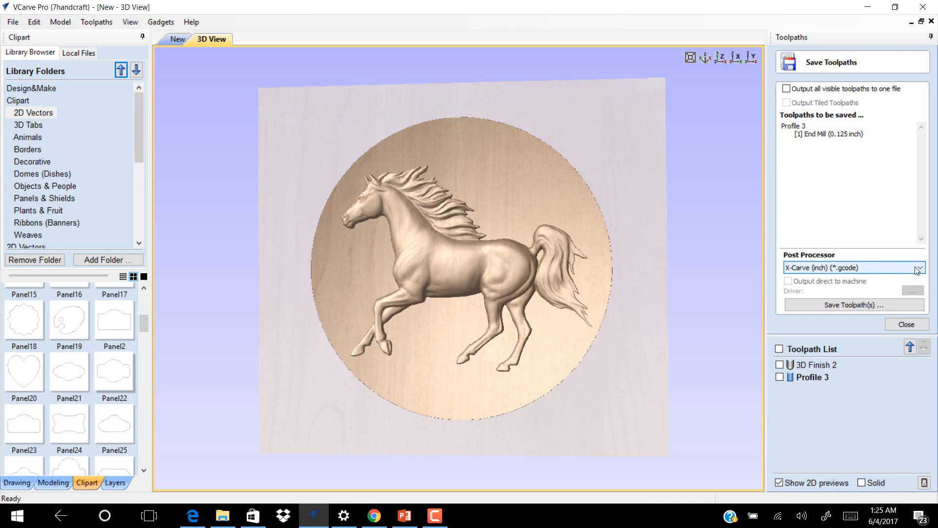
# Open the Post Processor dropdown and scroll through the machine formats.
pyautogui.click(920, 267)
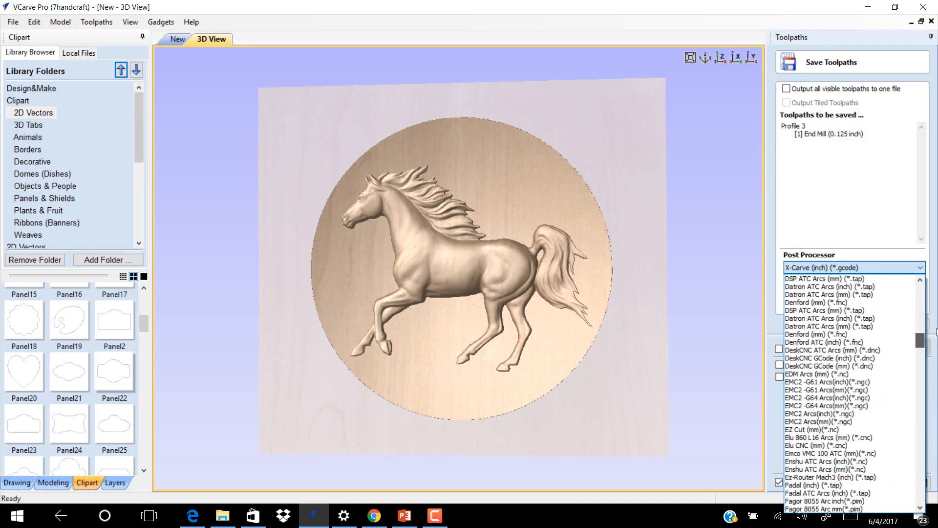
pyautogui.scroll(3)
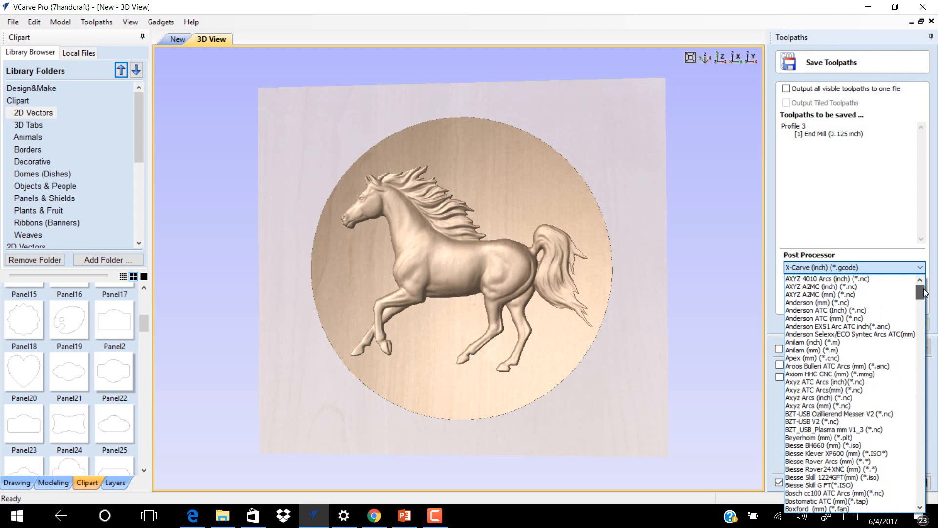
pyautogui.scroll(-3)
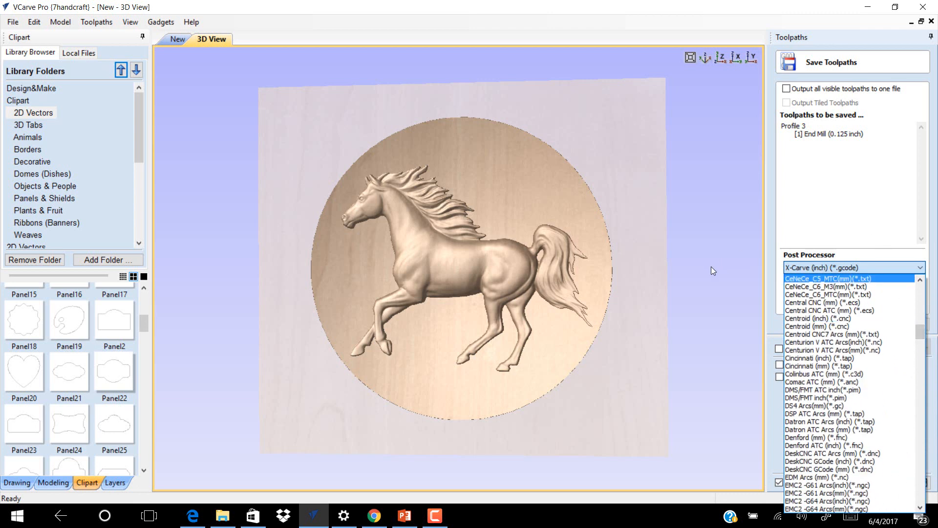